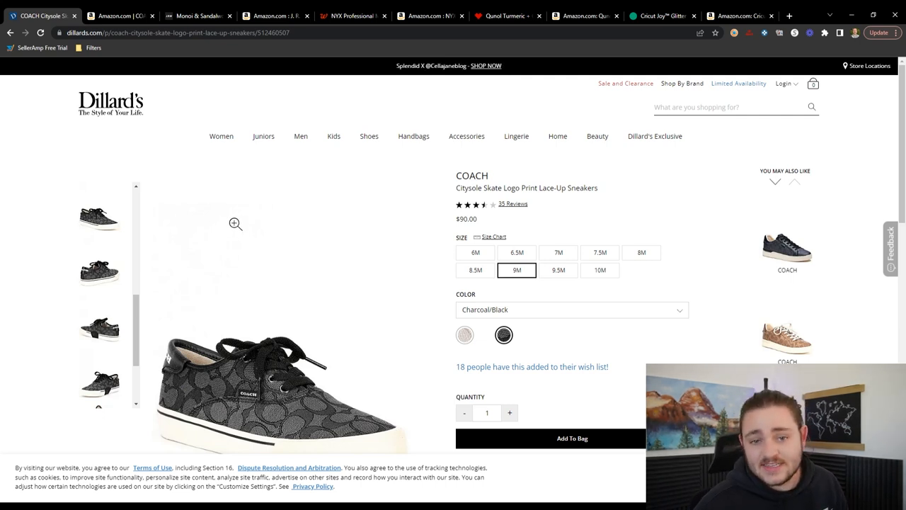
mouse_move(388, 170)
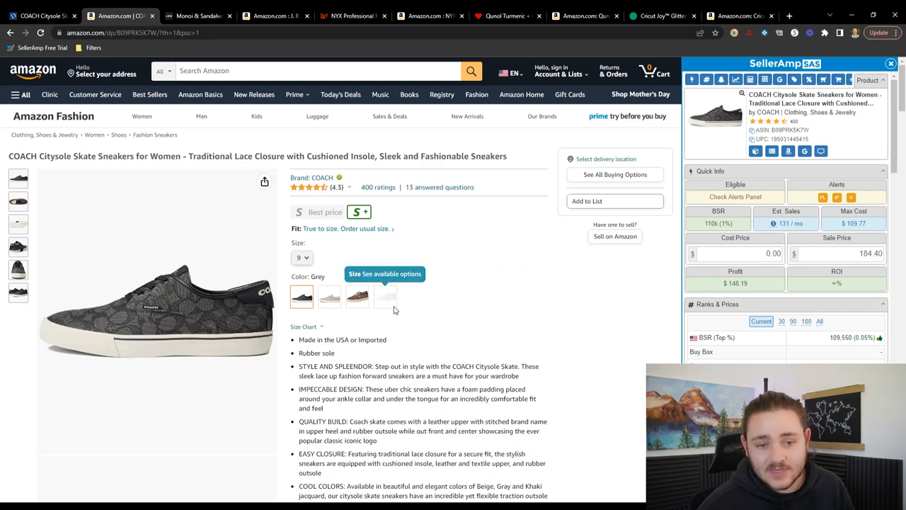
- Enter the $90 Dillard's price as the SellerAmp cost, giving $58.19 profit at 64.66% ROI
scroll(down, 3)
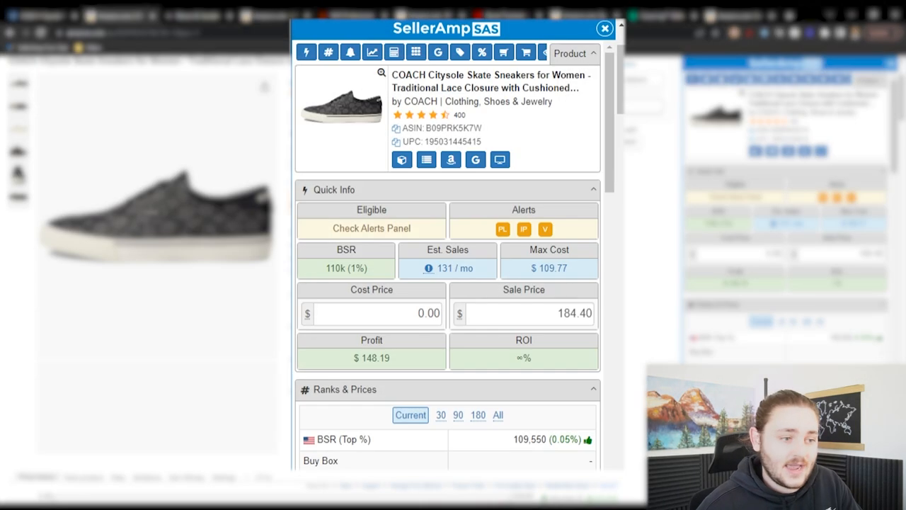
click(371, 313)
text(90)
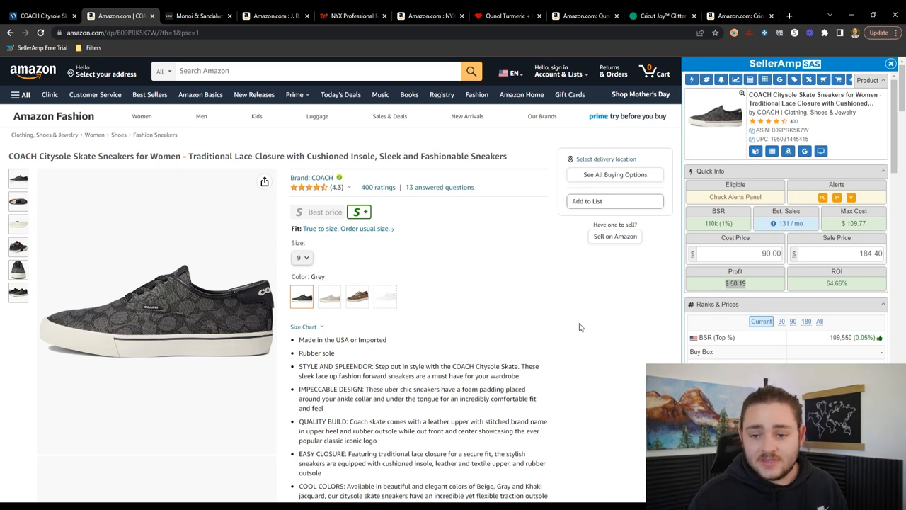
- Check the SellerAmp cost and sale price figures against the Keepa price-history chart
scroll(down, 3)
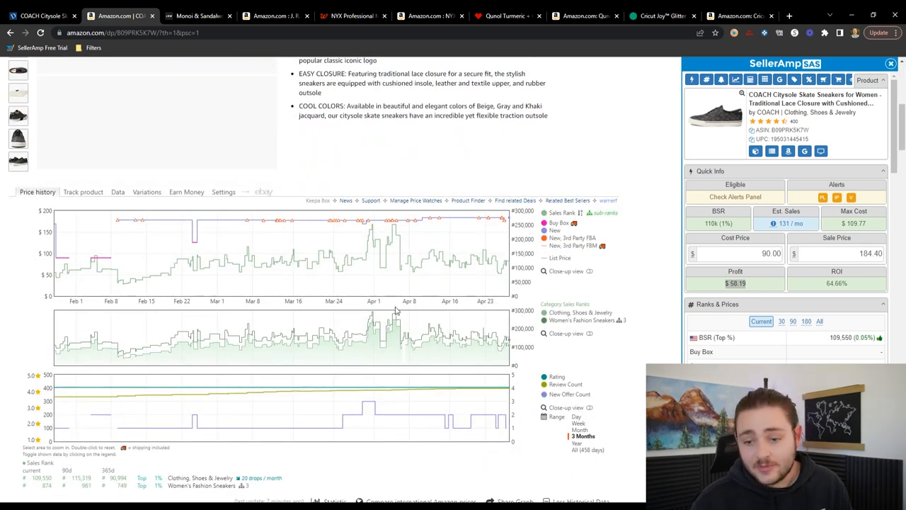
mouse_move(386, 280)
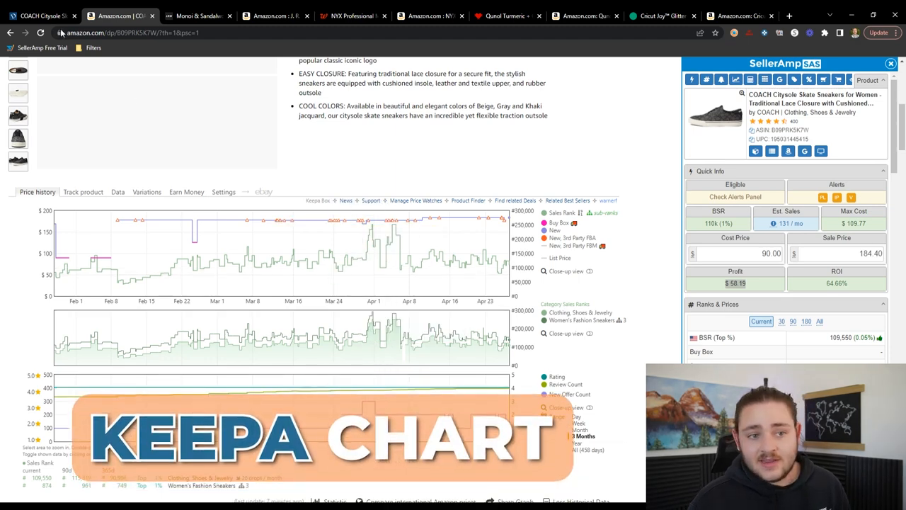
click(736, 253)
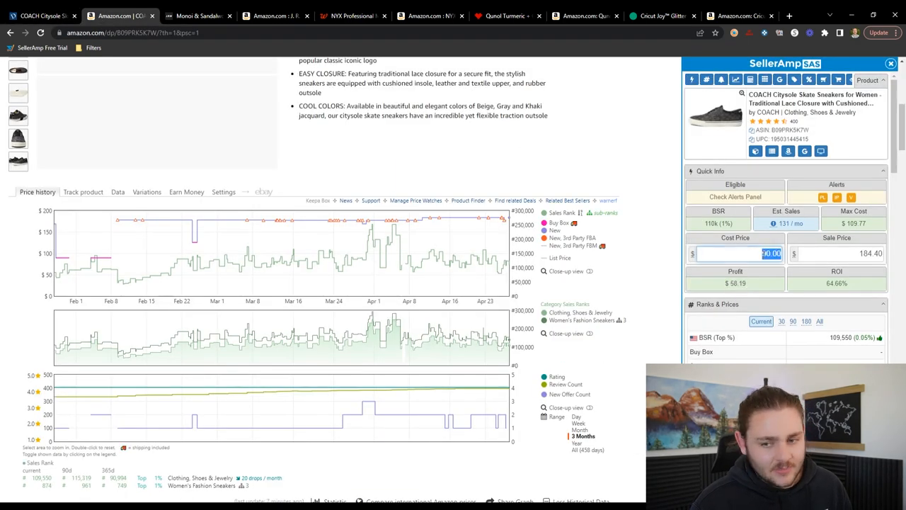
click(838, 254)
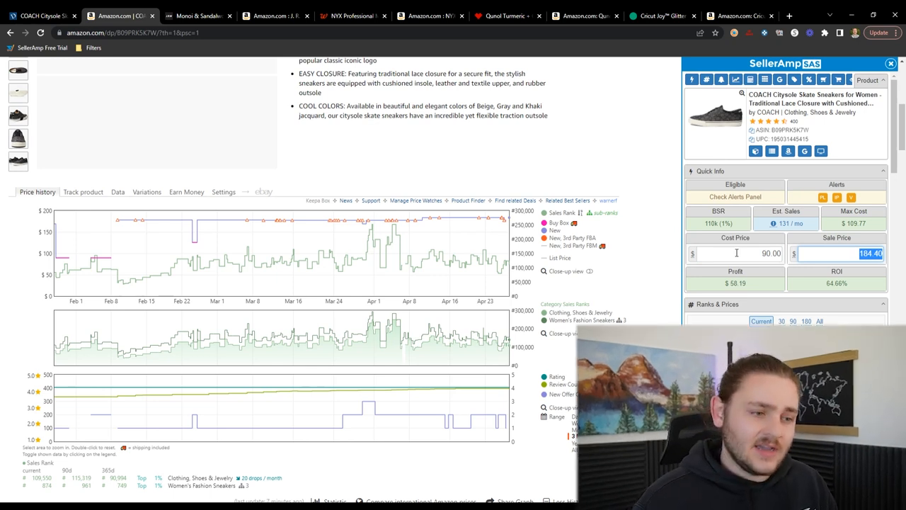
mouse_move(412, 269)
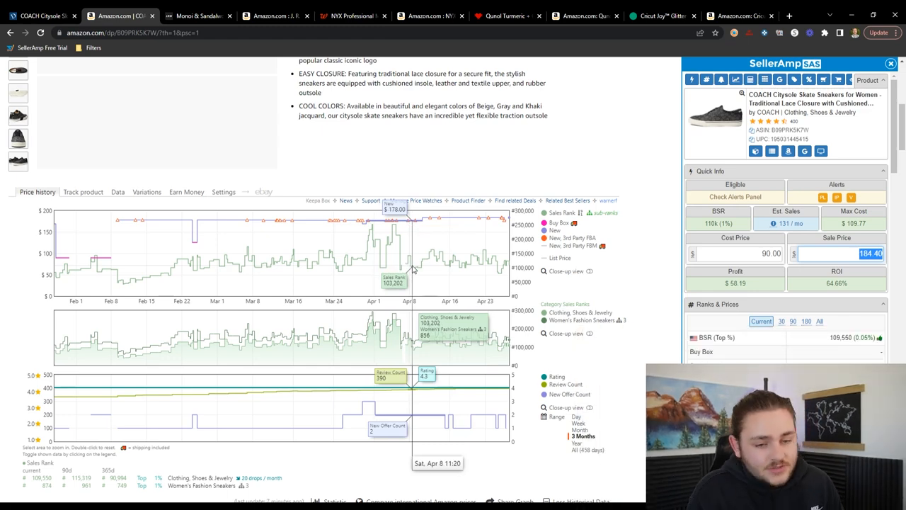
mouse_move(428, 237)
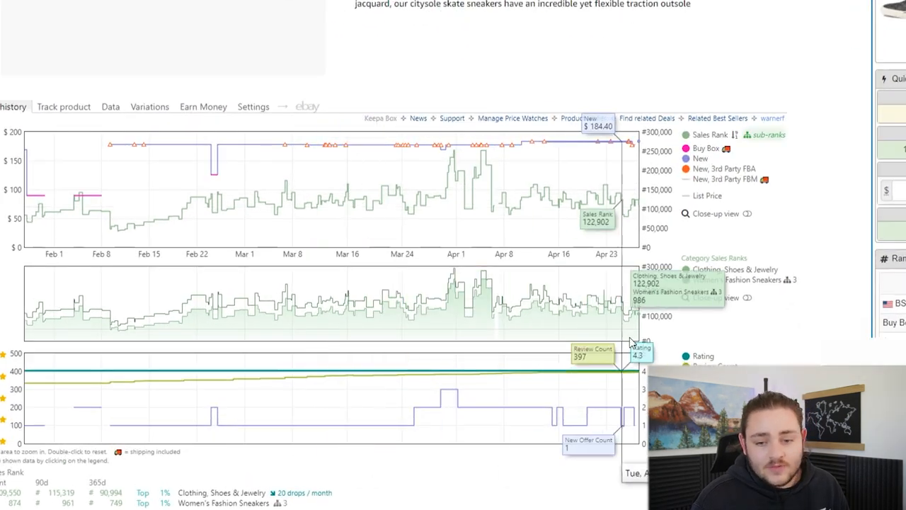
mouse_move(413, 153)
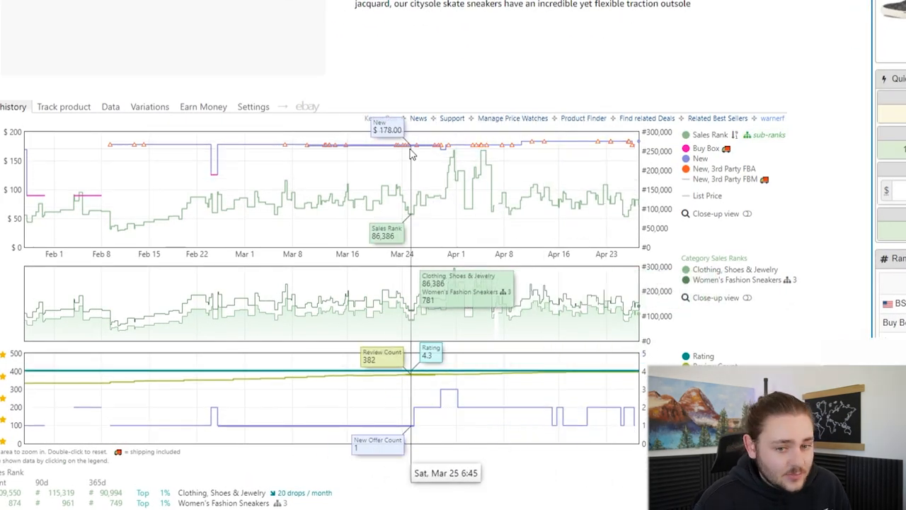
mouse_move(403, 149)
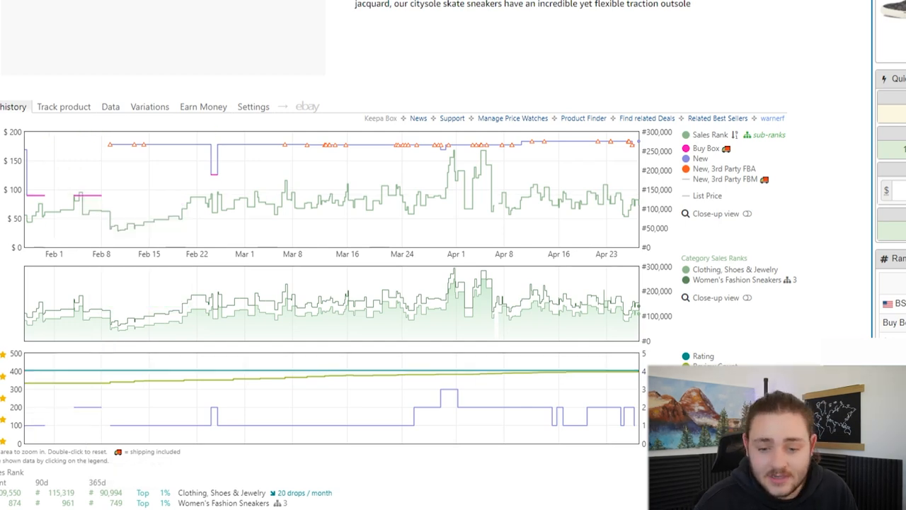
mouse_move(510, 170)
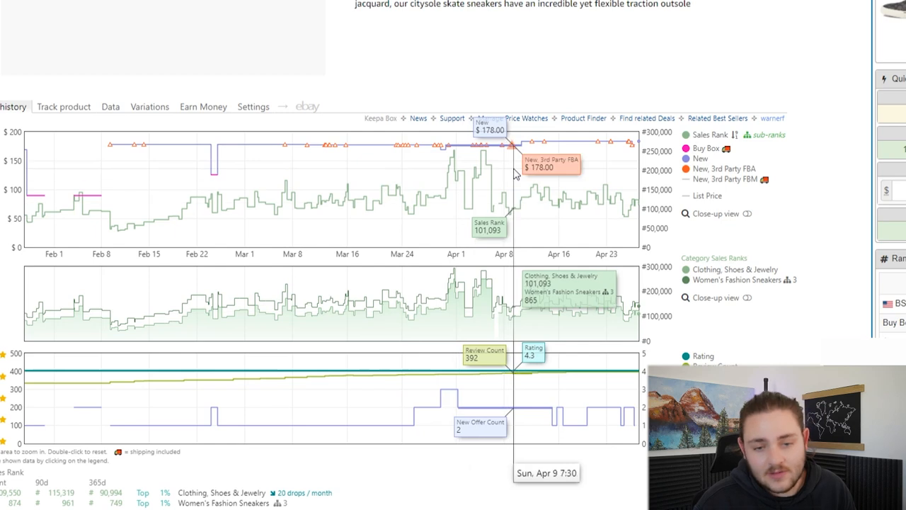
mouse_move(686, 243)
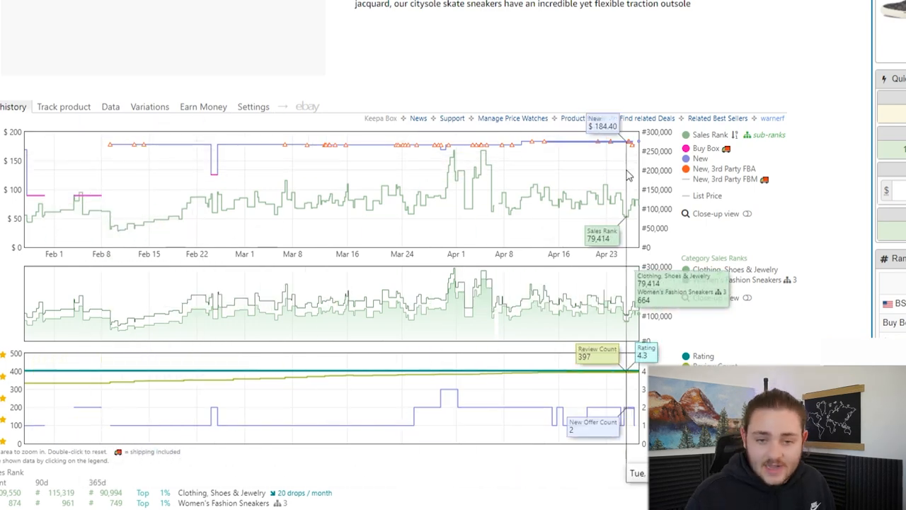
mouse_move(145, 153)
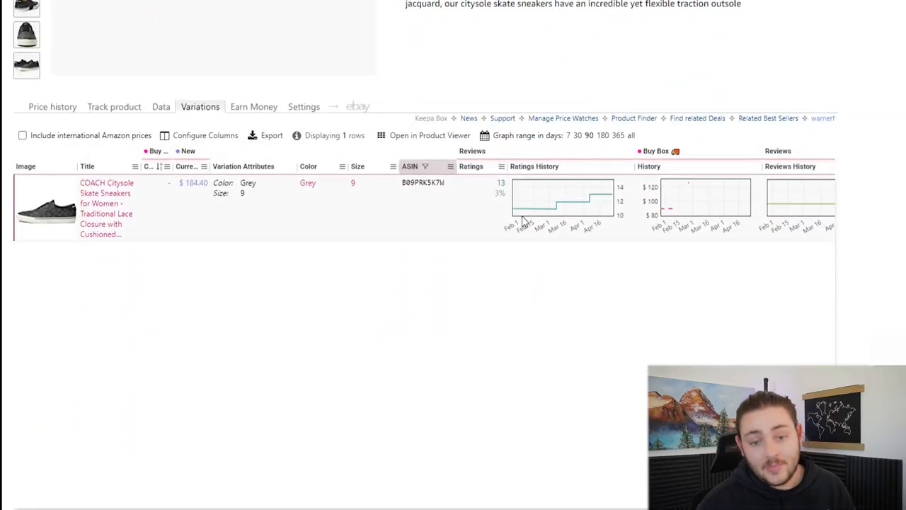
mouse_move(492, 276)
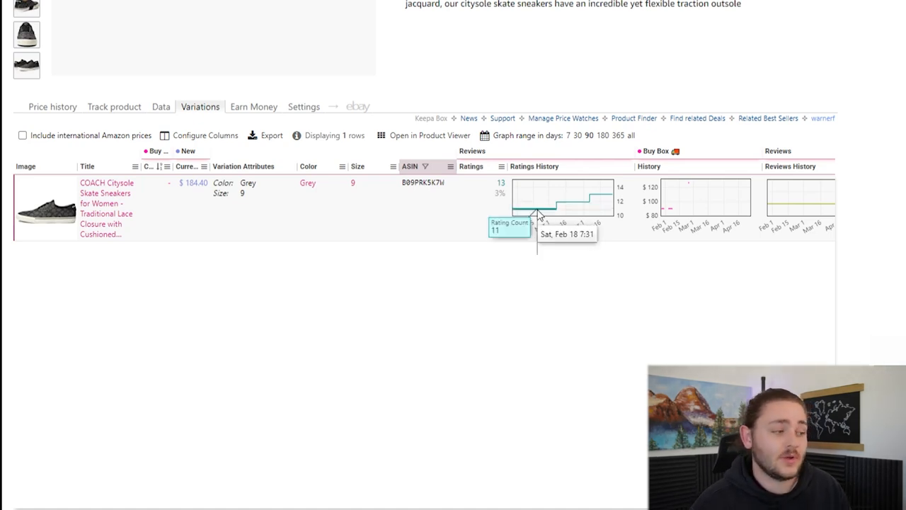
mouse_move(598, 204)
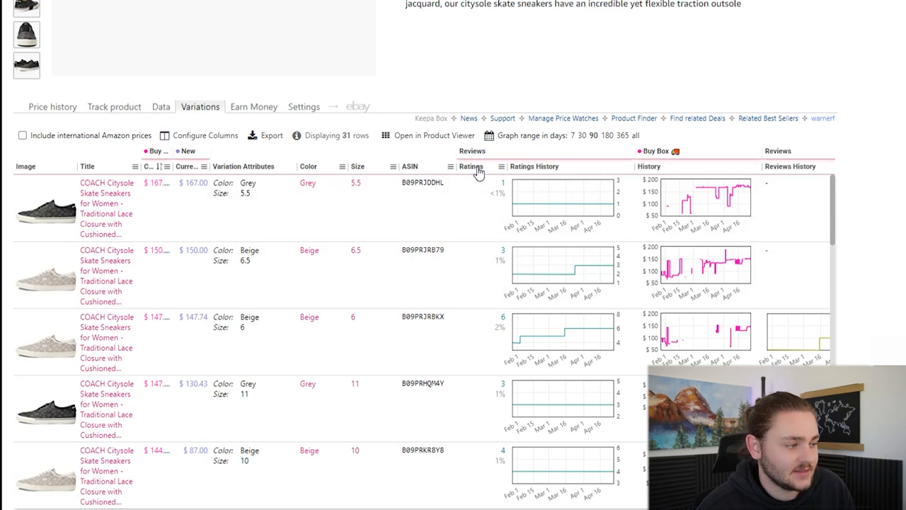
- Sort the 31 sneaker variations by ratings count, highest first
click(471, 166)
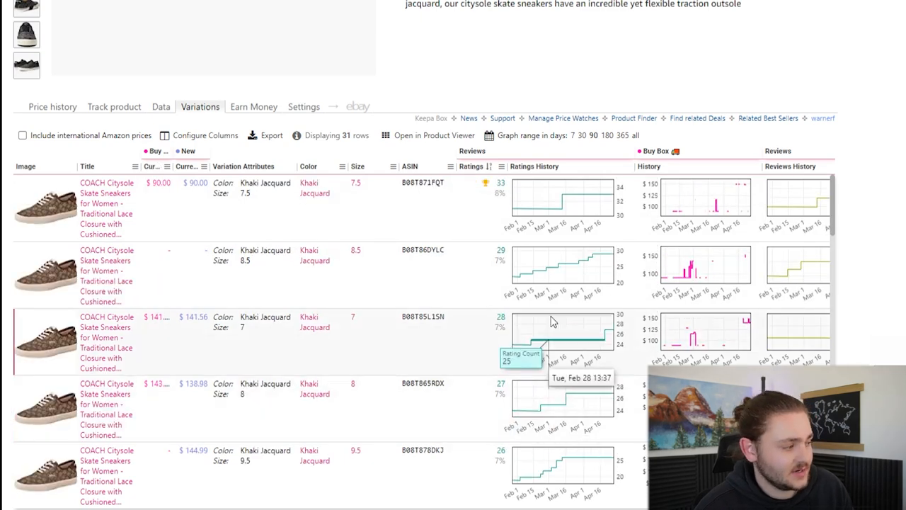
mouse_move(517, 300)
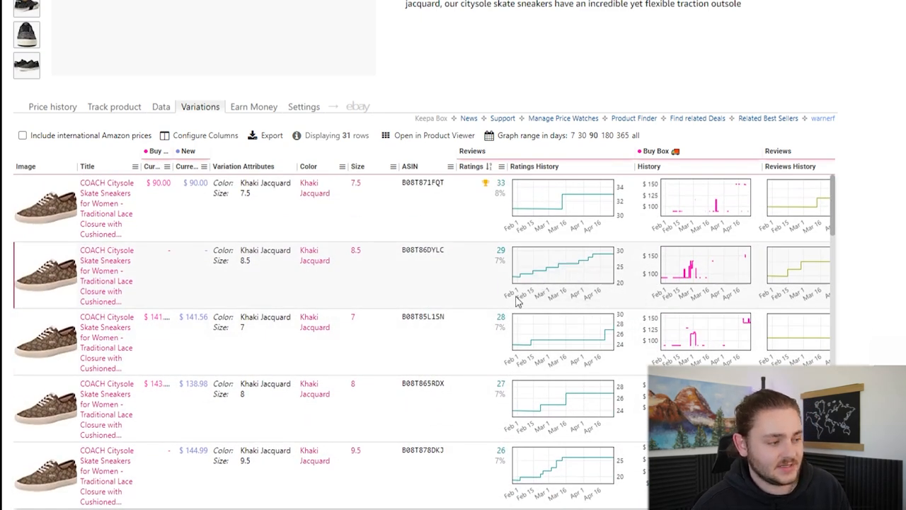
scroll(down, 3)
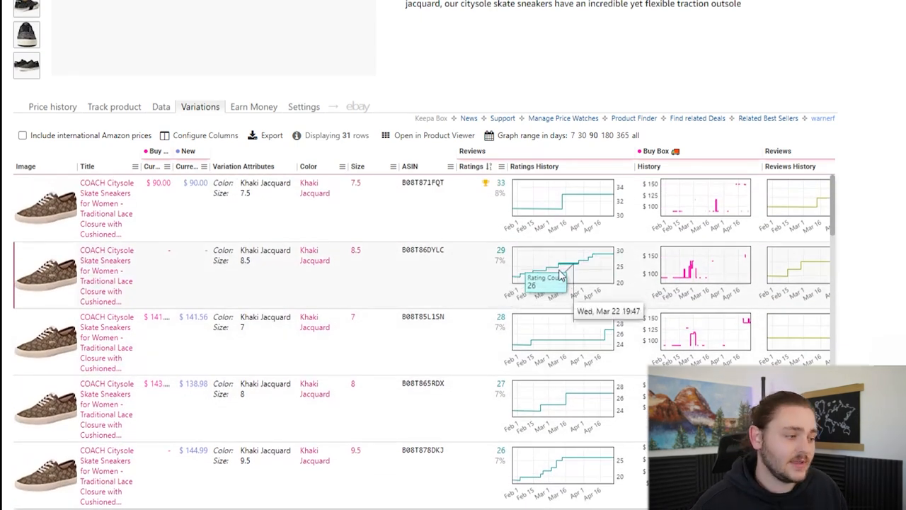
mouse_move(541, 328)
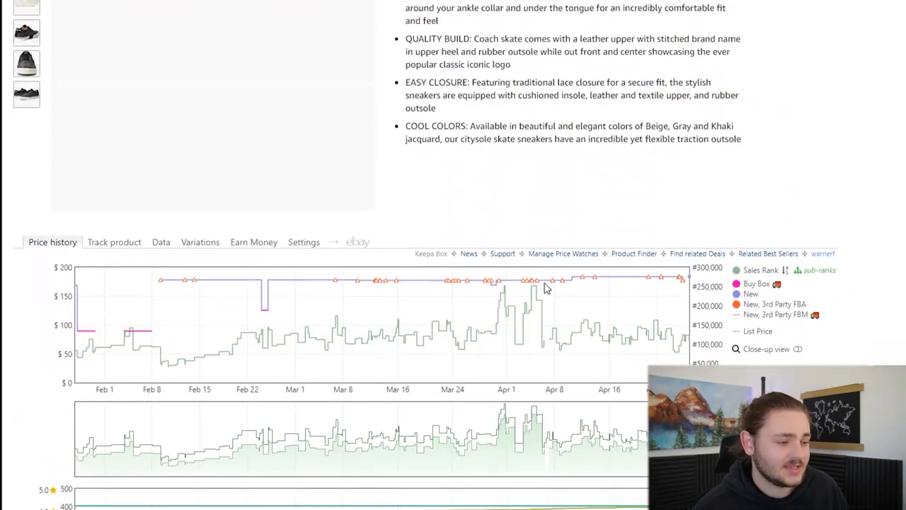
- Filter the Keepa variations to the Grey colour, listing 12 sneaker variants with price histories
scroll(down, 3)
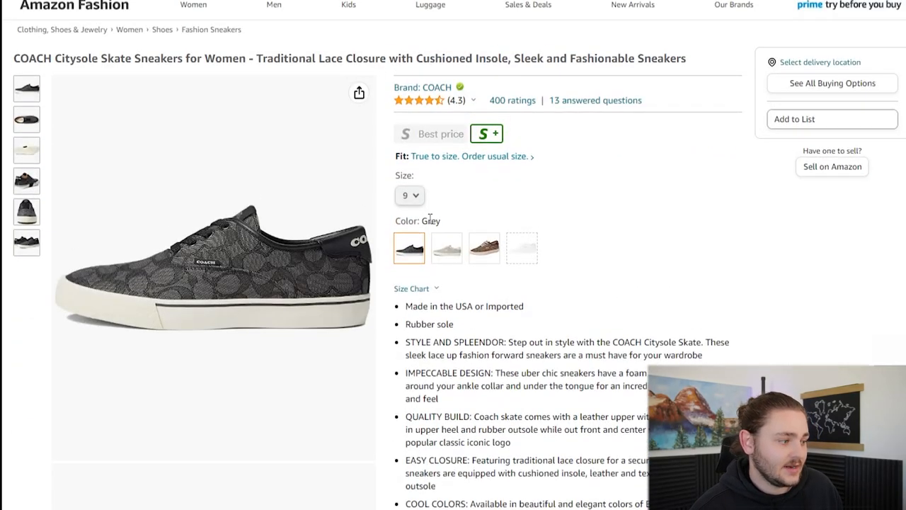
scroll(down, 3)
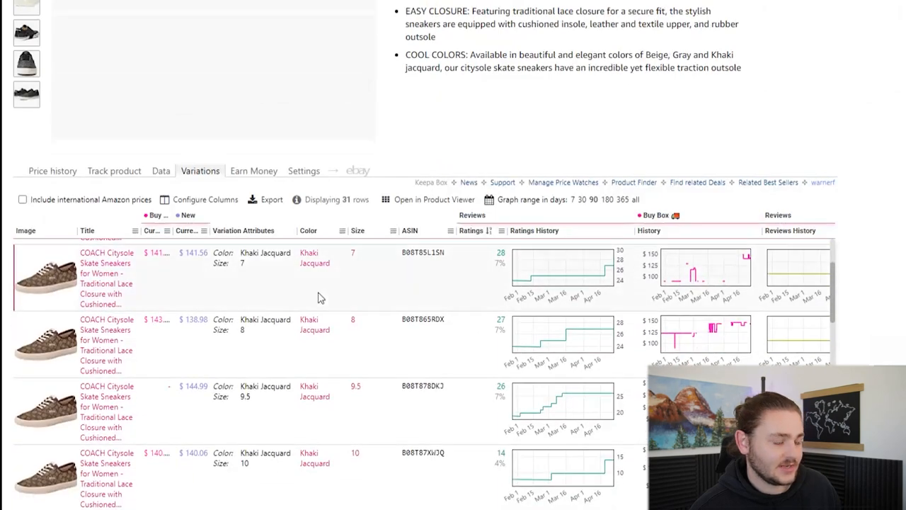
text(Grey)
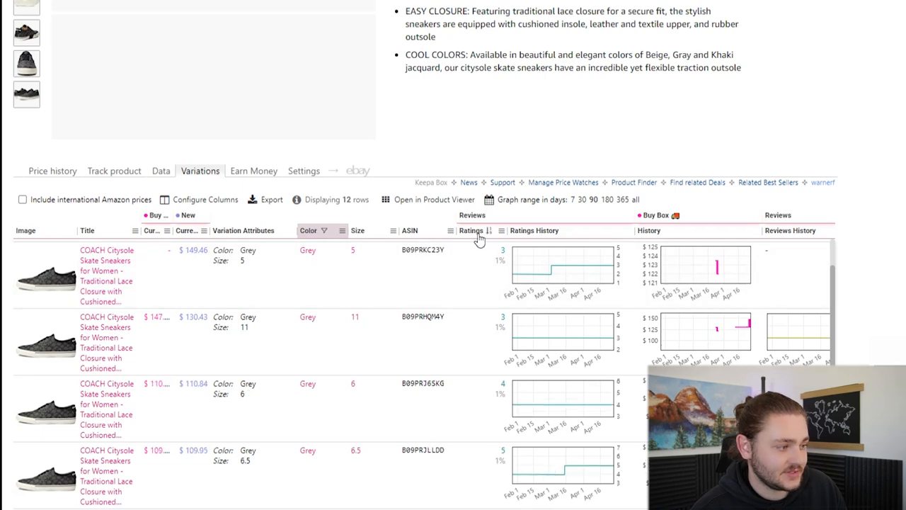
scroll(down, 3)
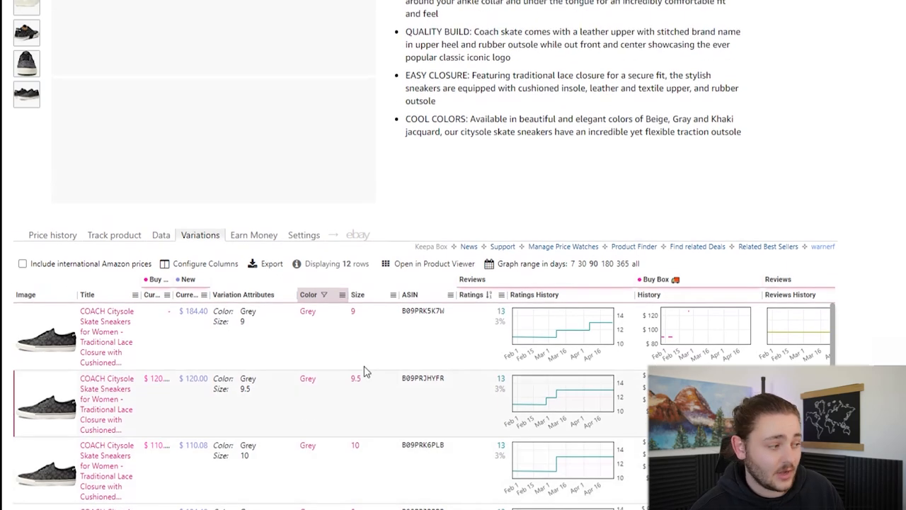
scroll(down, 3)
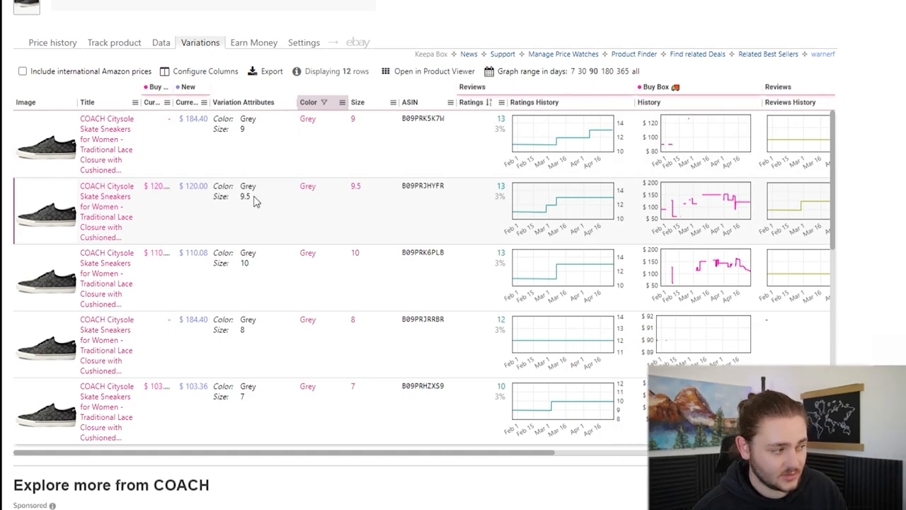
mouse_move(173, 258)
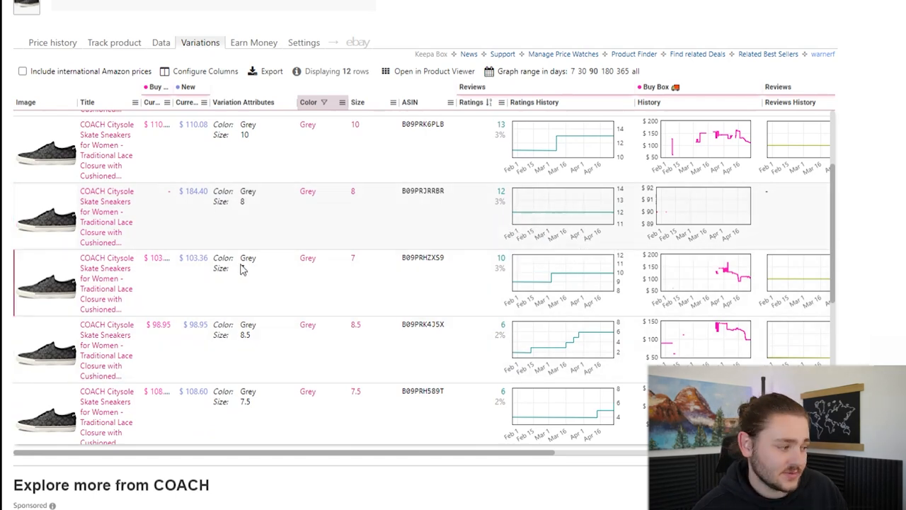
scroll(down, 3)
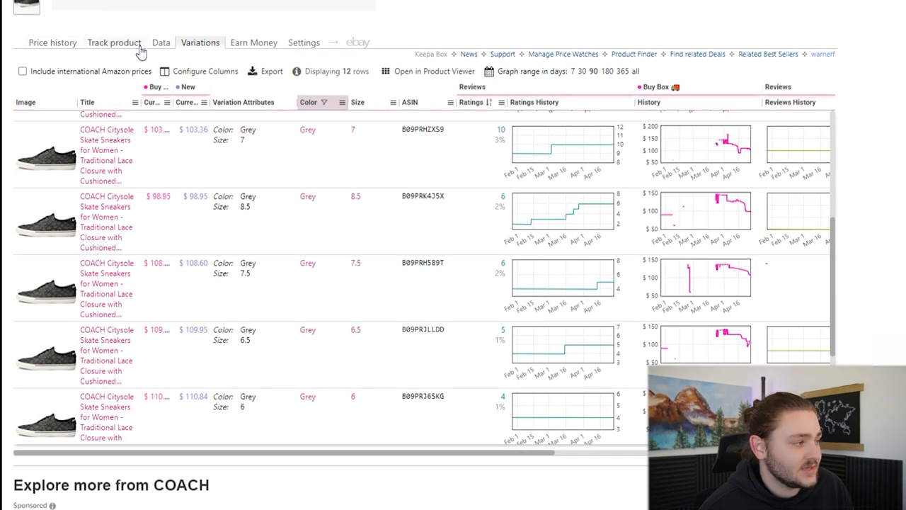
- Return to the COACH sneaker's Keepa price history chart and review it
click(51, 43)
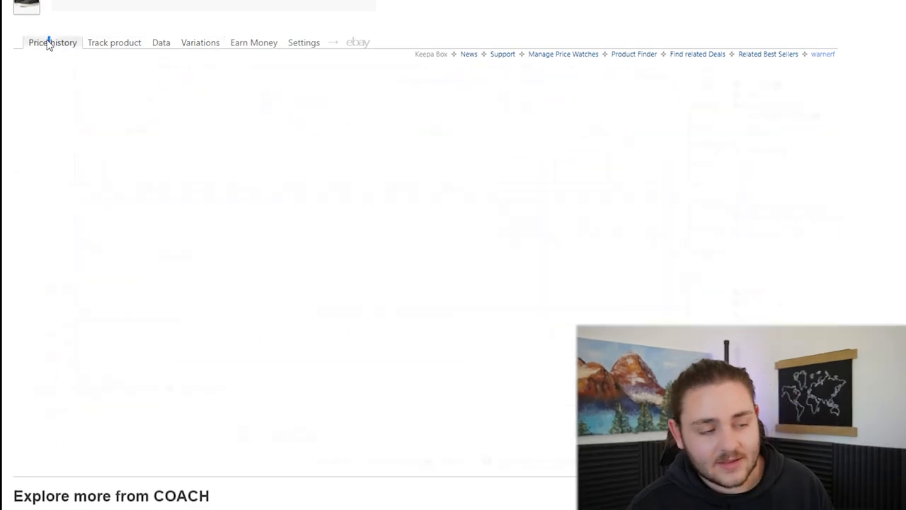
click(53, 43)
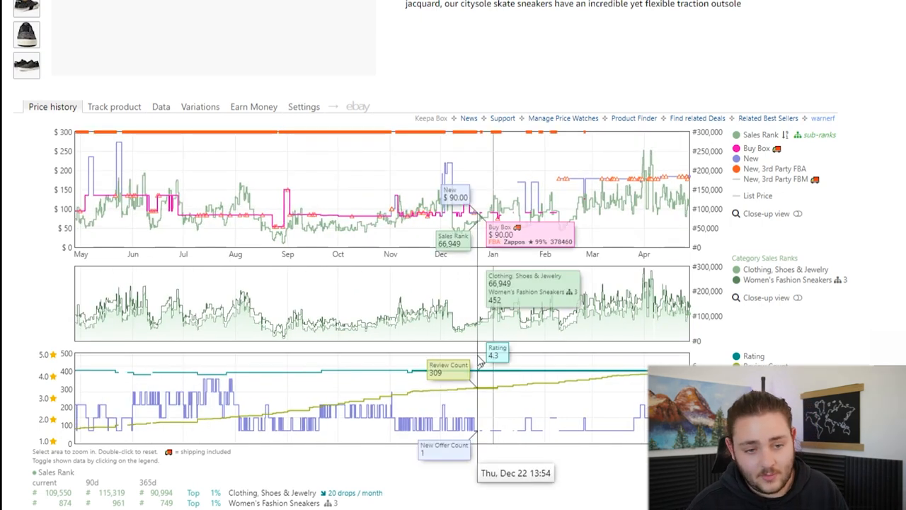
mouse_move(338, 204)
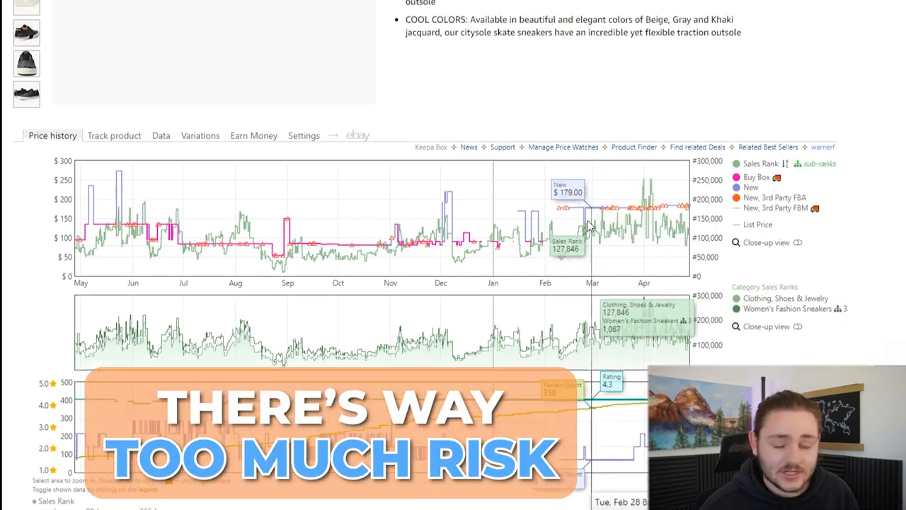
scroll(down, 3)
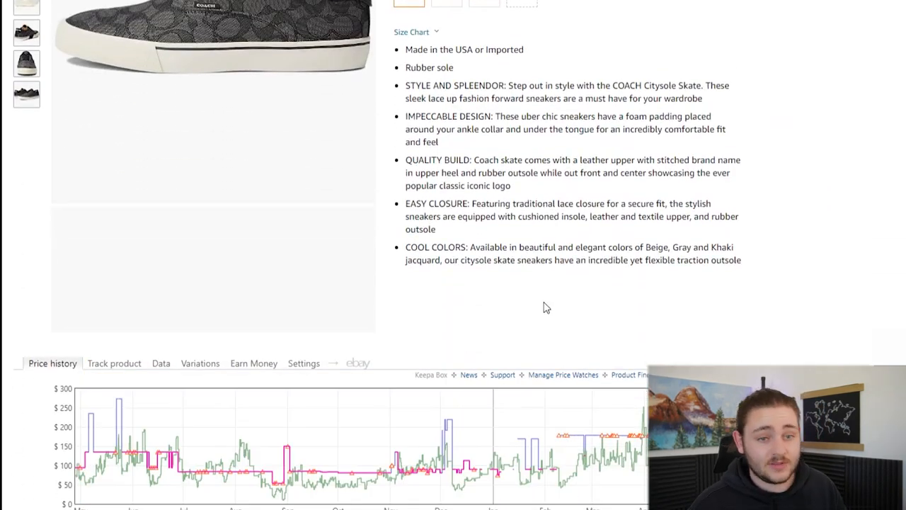
scroll(down, 3)
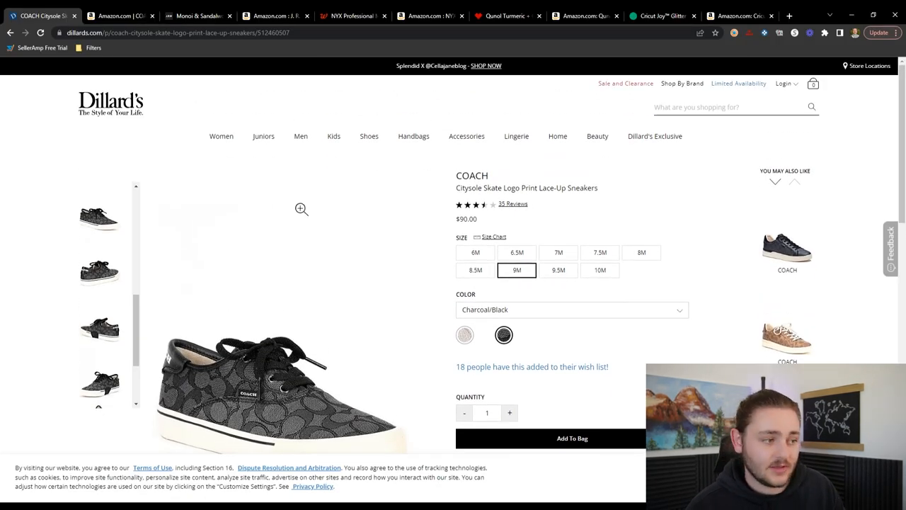
- Move on to the J.R. Watkins Monoi & Sandalwood hand soap retail page
click(116, 16)
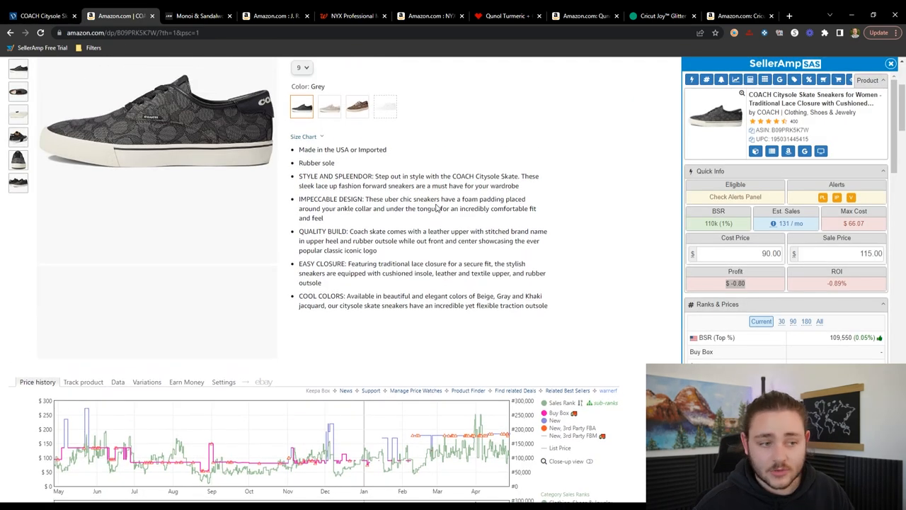
scroll(down, 3)
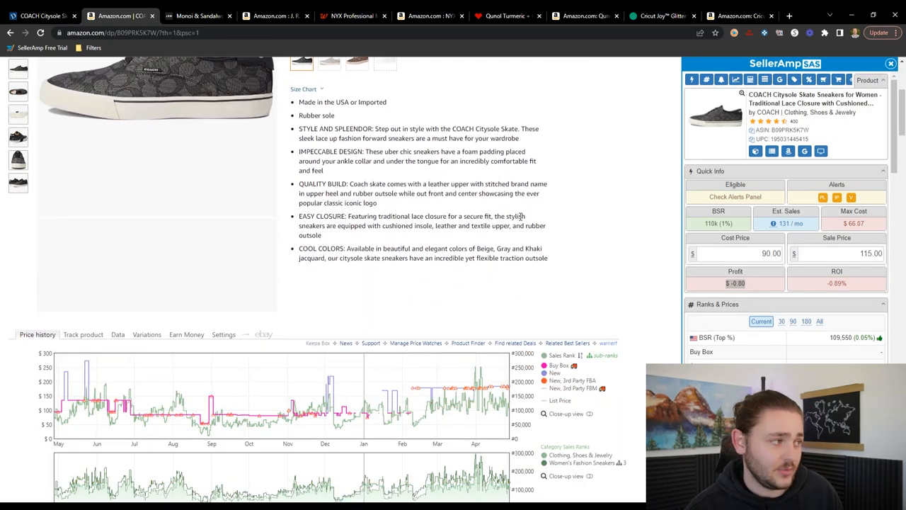
scroll(down, 3)
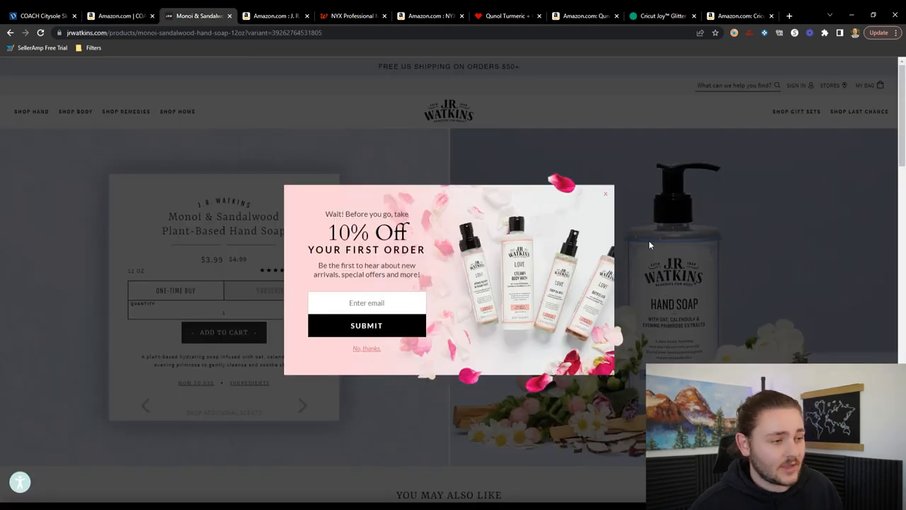
- Dismiss the signup popup and value the hand soap at a $4.00 SellerAmp cost on Amazon
click(605, 192)
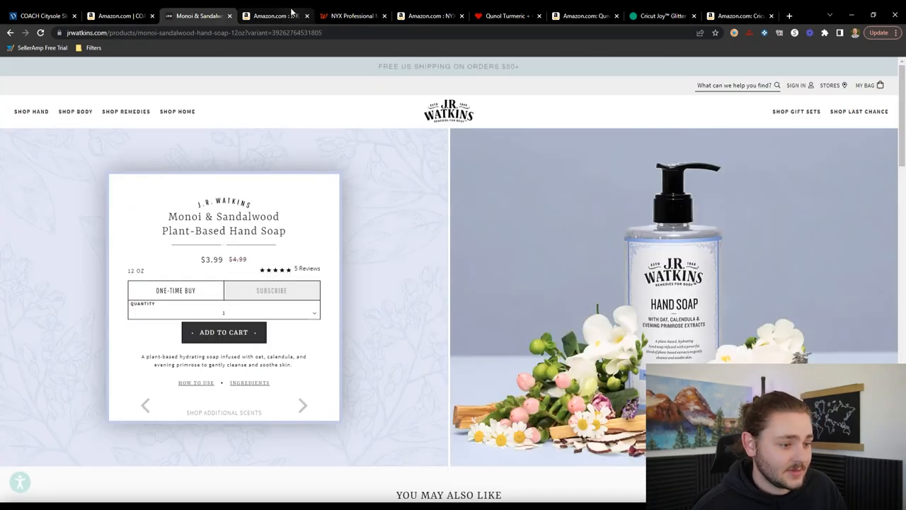
click(274, 15)
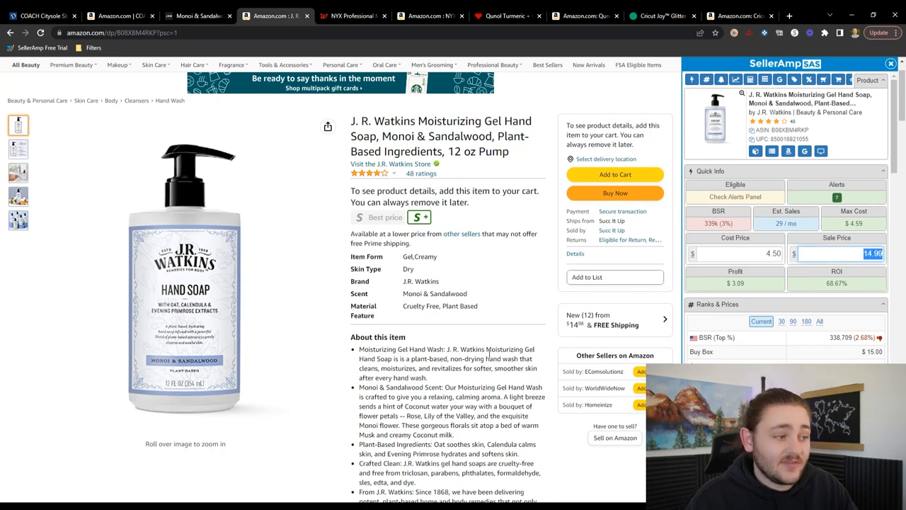
scroll(down, 3)
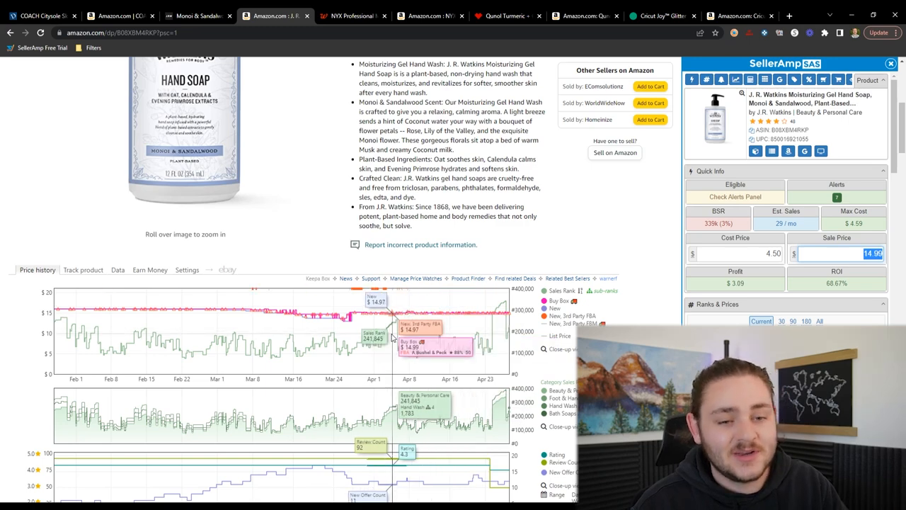
scroll(down, 3)
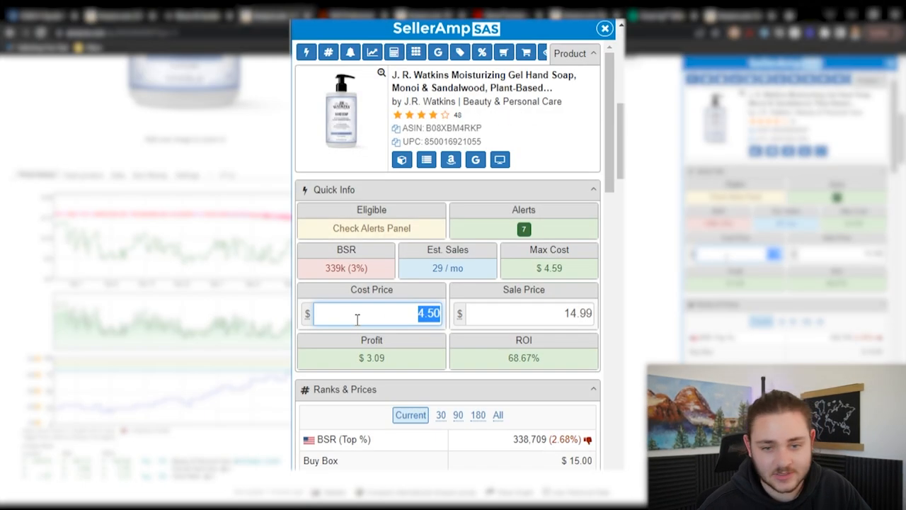
text(4.00)
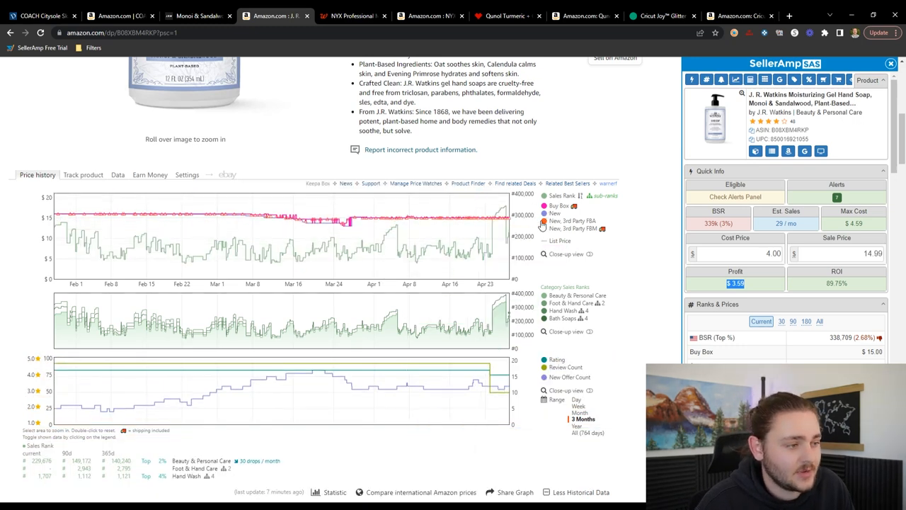
mouse_move(215, 226)
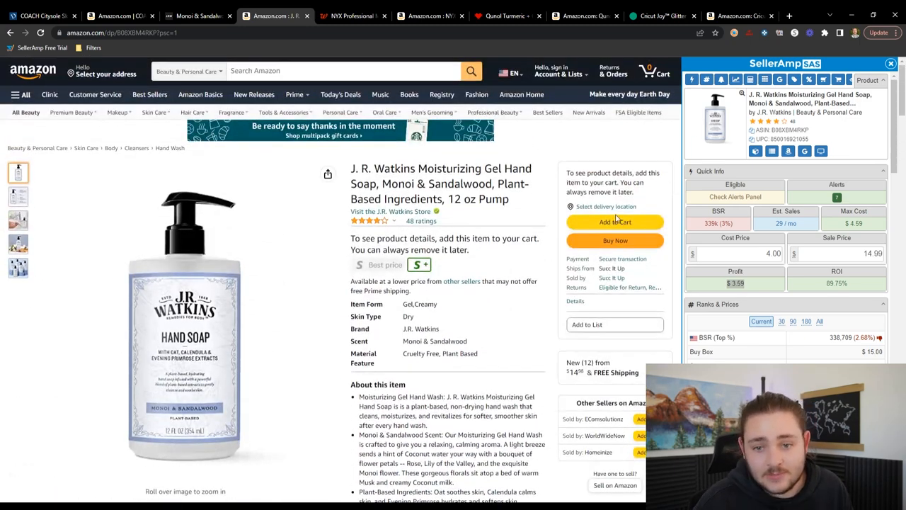
- Review the $12.50 sale, $1.48 profit result and widen the Keepa chart to the All range
scroll(down, 3)
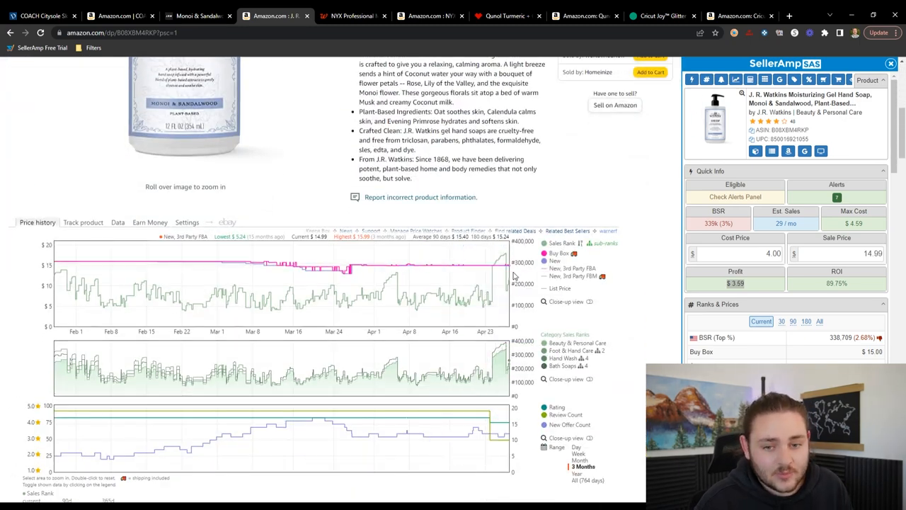
mouse_move(496, 272)
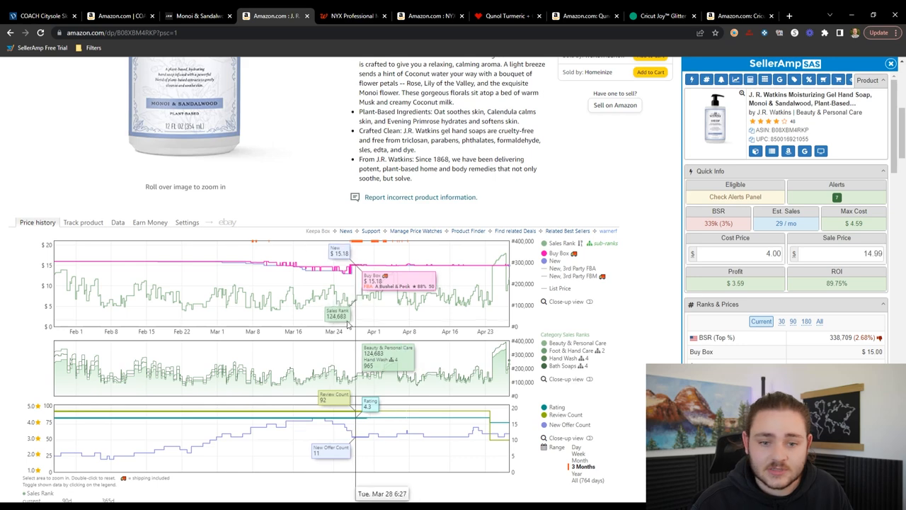
mouse_move(495, 280)
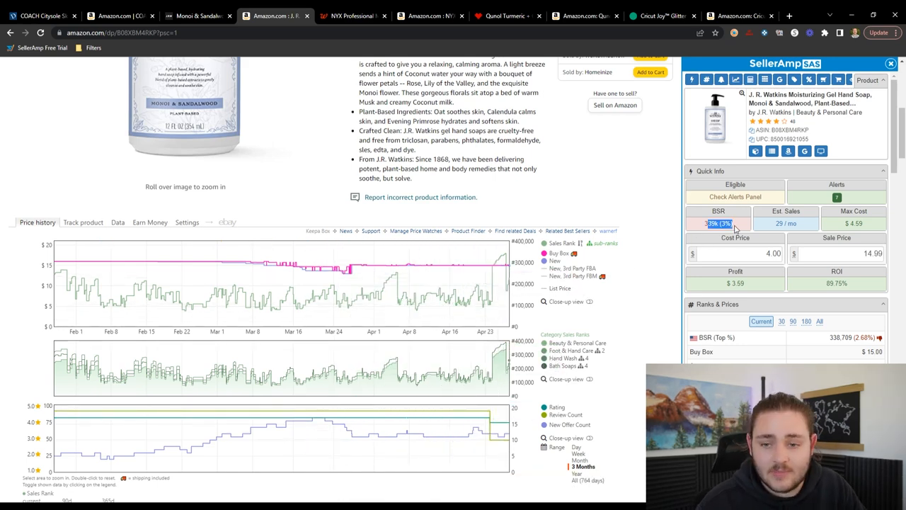
mouse_move(337, 314)
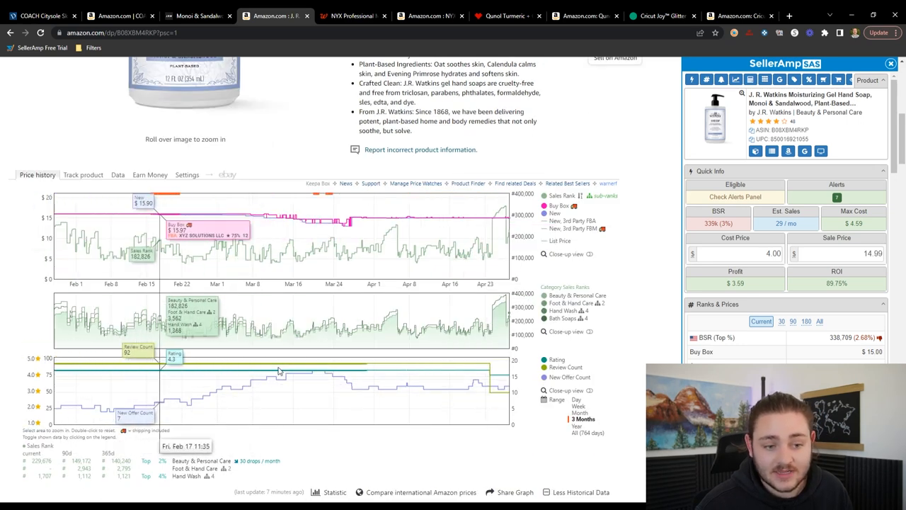
scroll(down, 3)
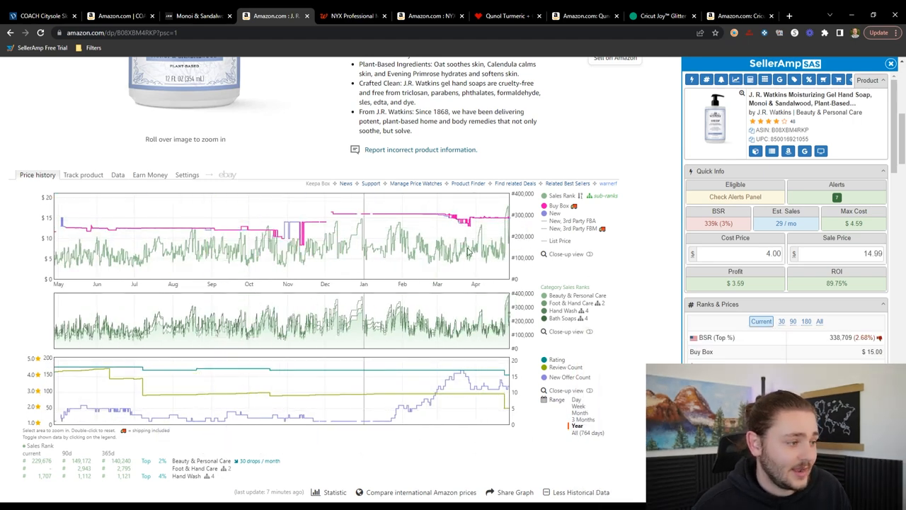
mouse_move(155, 252)
text(12.5)
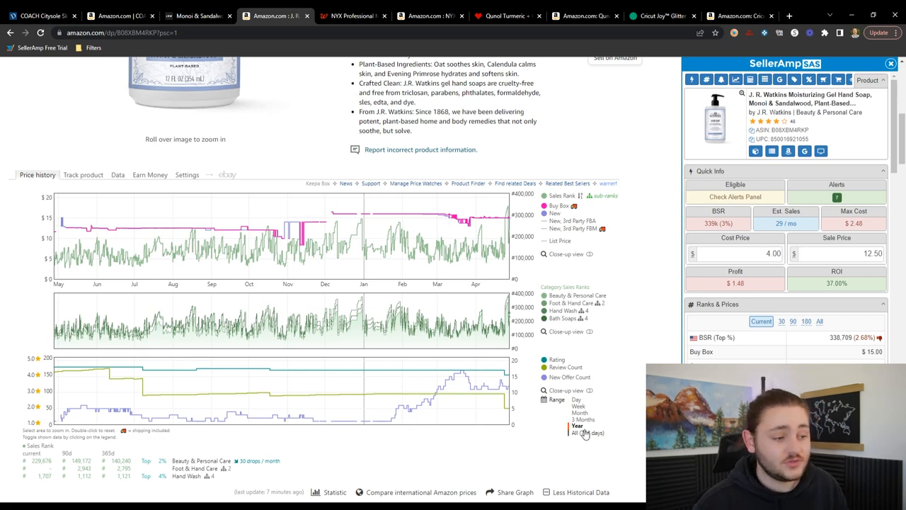
click(583, 419)
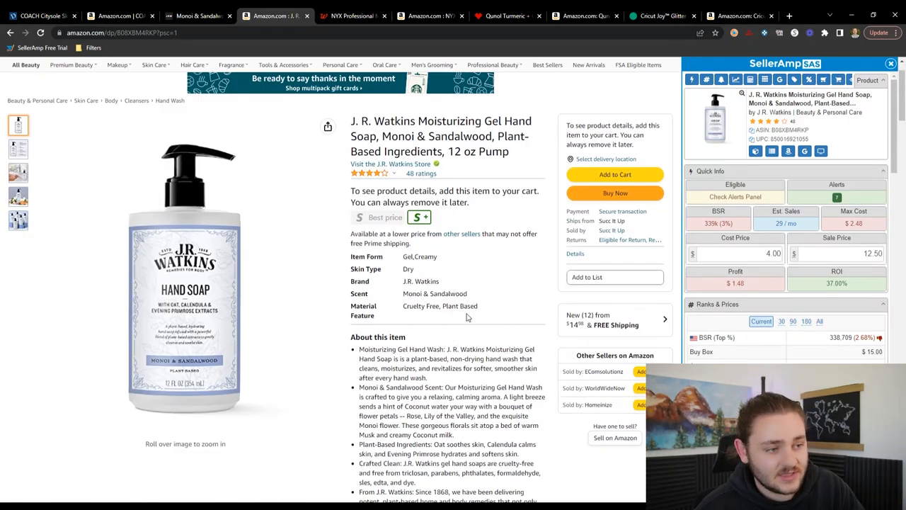
scroll(down, 3)
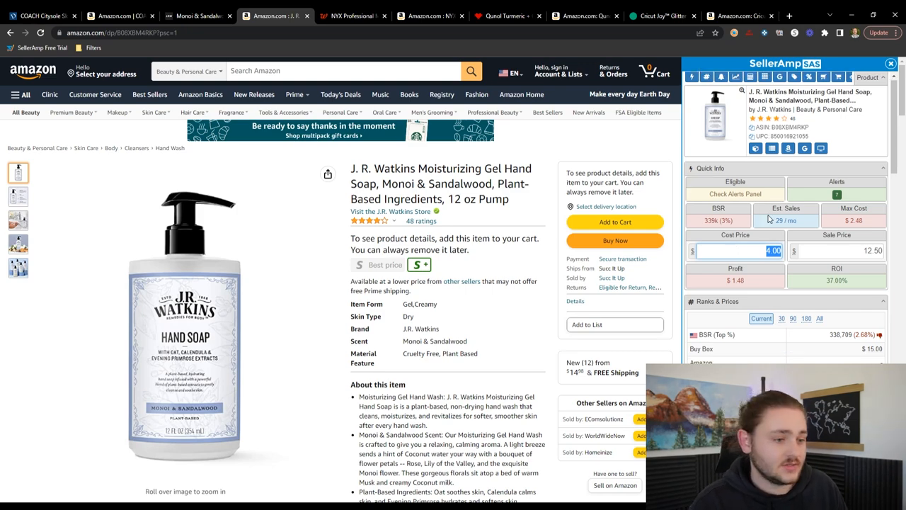
scroll(down, 3)
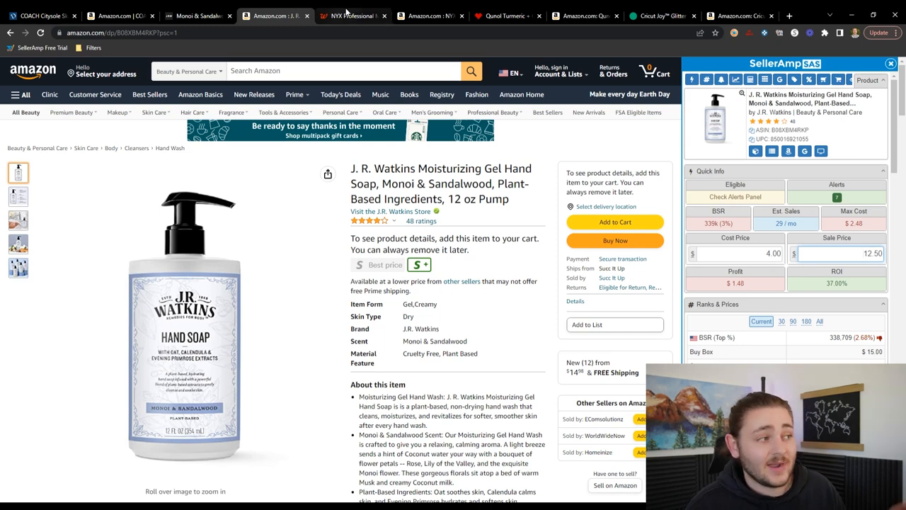
click(351, 15)
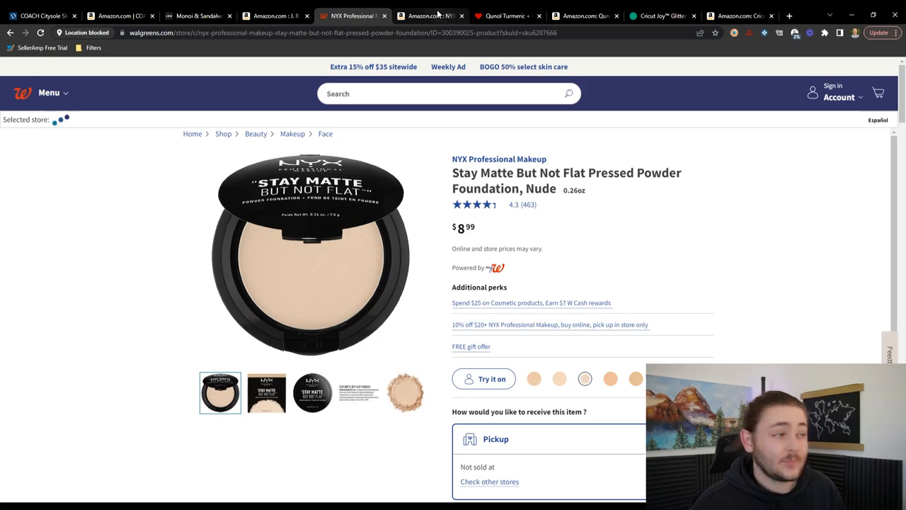
- Switch from the Walgreens NYX foundation page to its Amazon listing
click(430, 16)
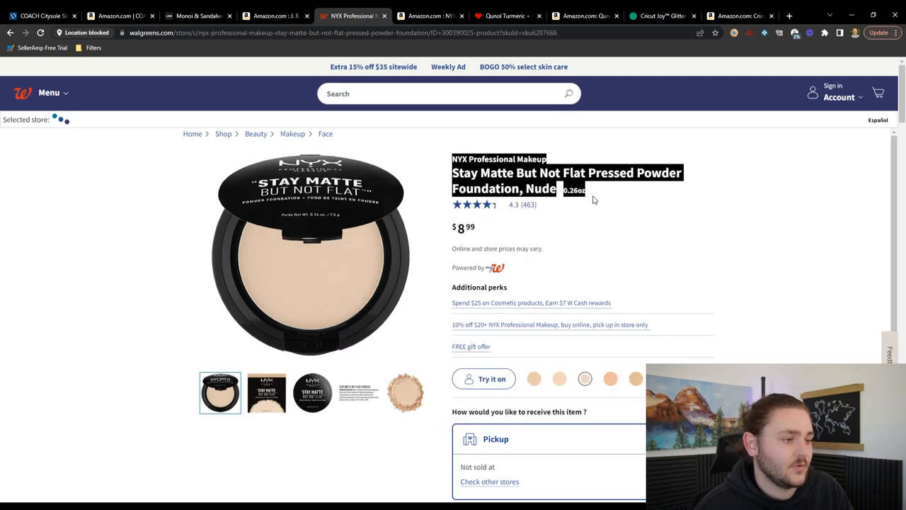
click(430, 16)
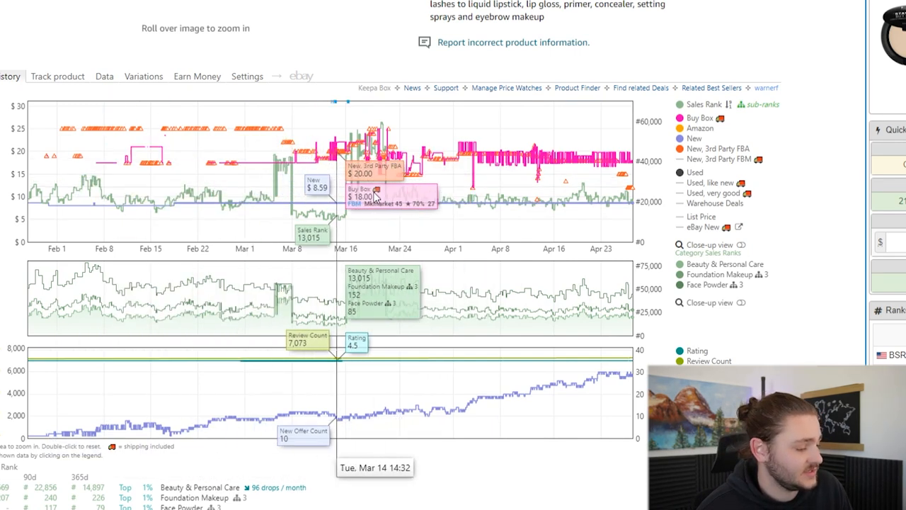
mouse_move(790, 40)
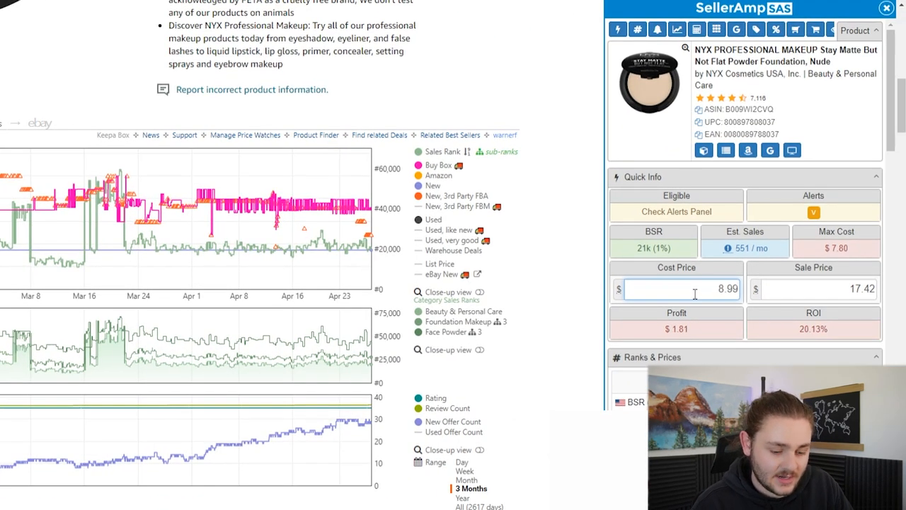
- Apply *.85 to the 8.99 cost for $7.64, then start a 19.00 sale price
text(*.85)
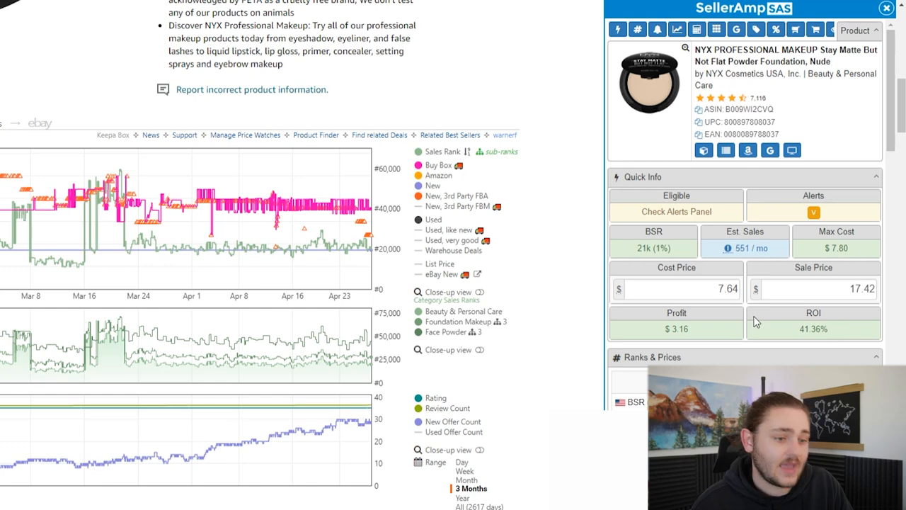
click(677, 289)
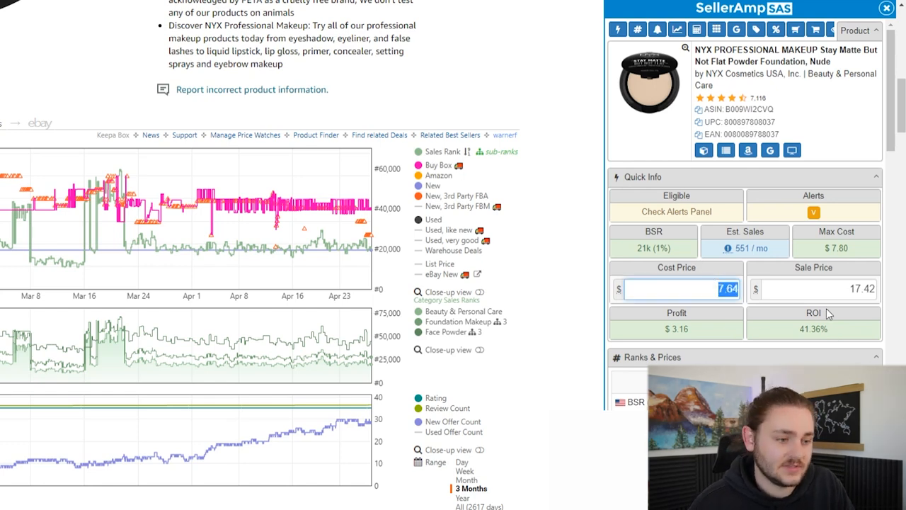
click(813, 288)
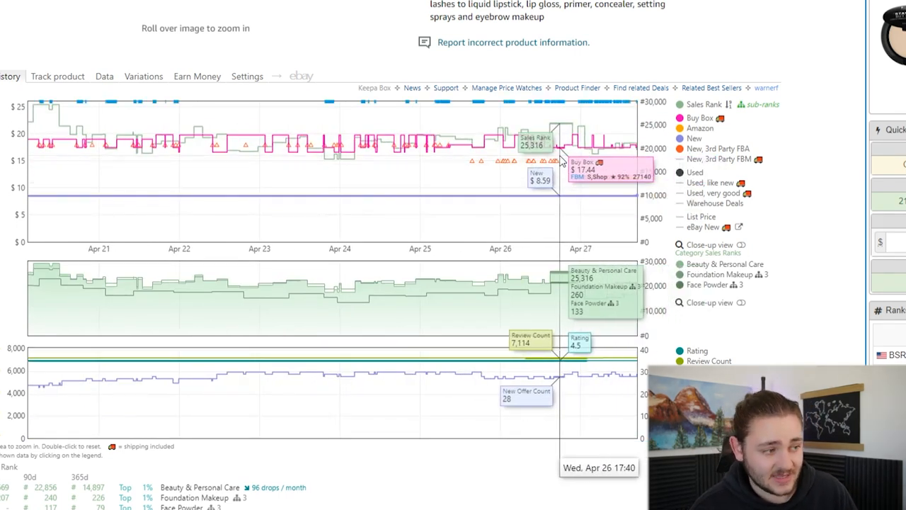
mouse_move(493, 149)
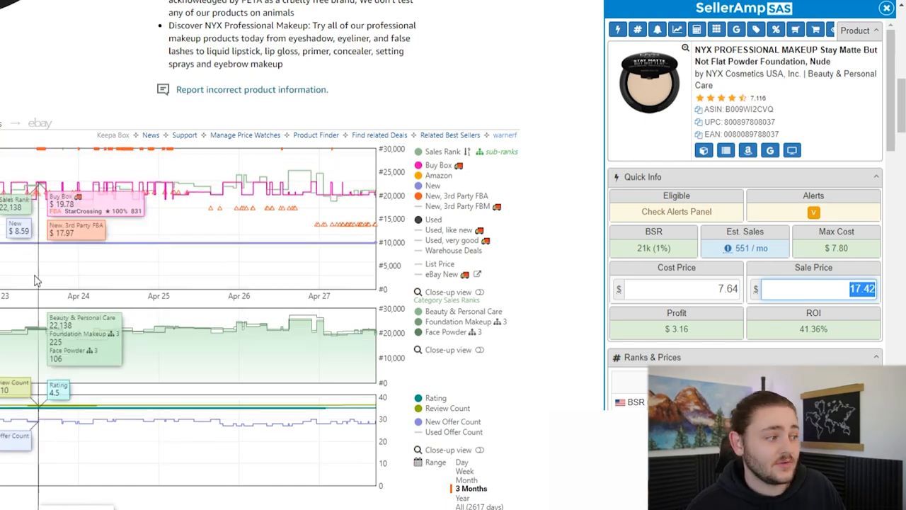
mouse_move(581, 211)
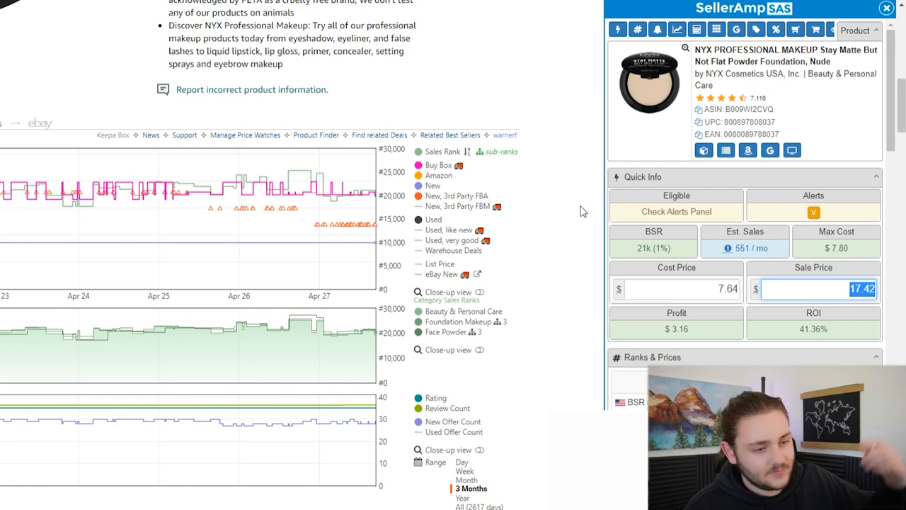
text(19.00)
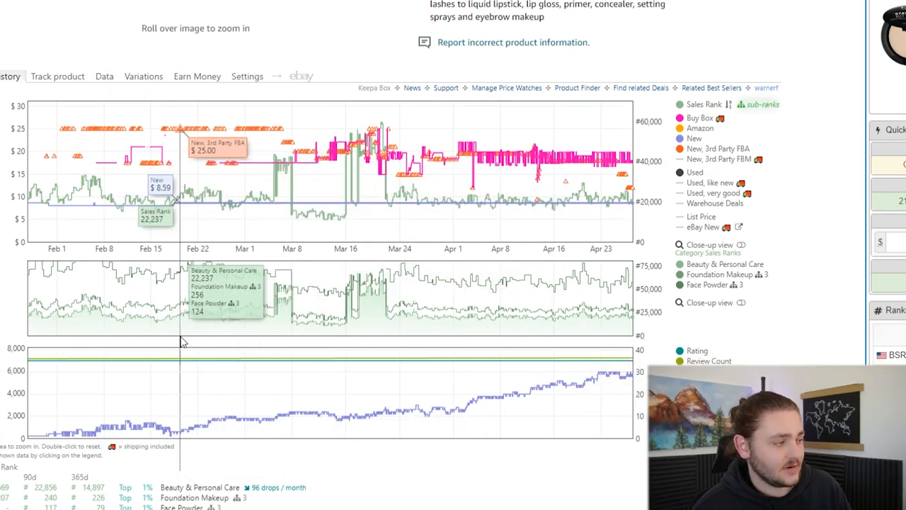
mouse_move(224, 272)
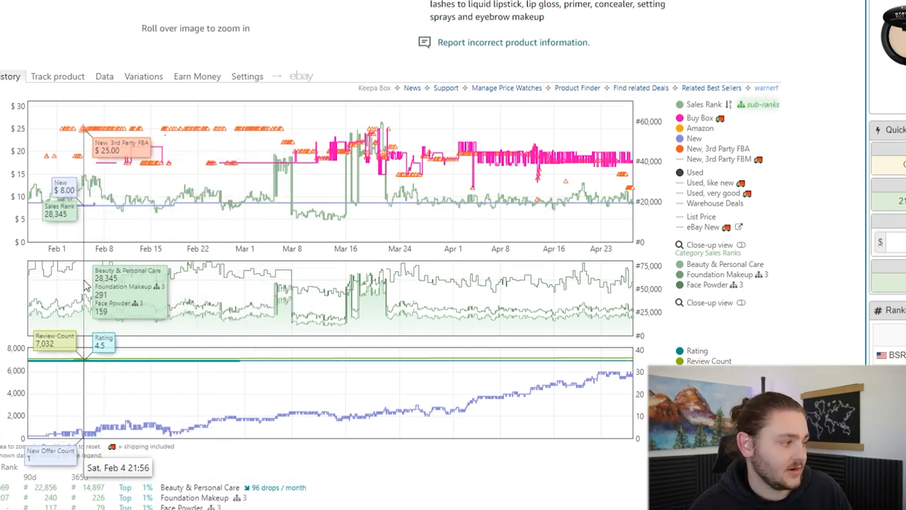
mouse_move(77, 283)
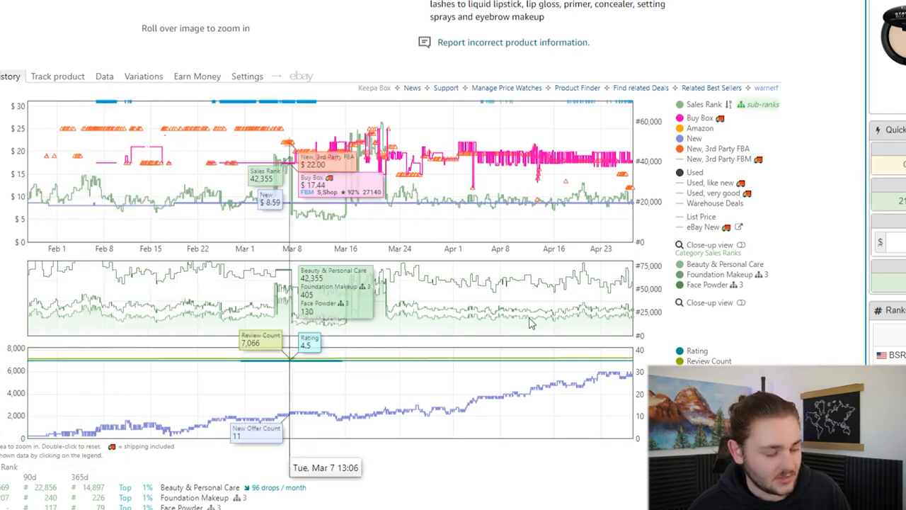
mouse_move(630, 205)
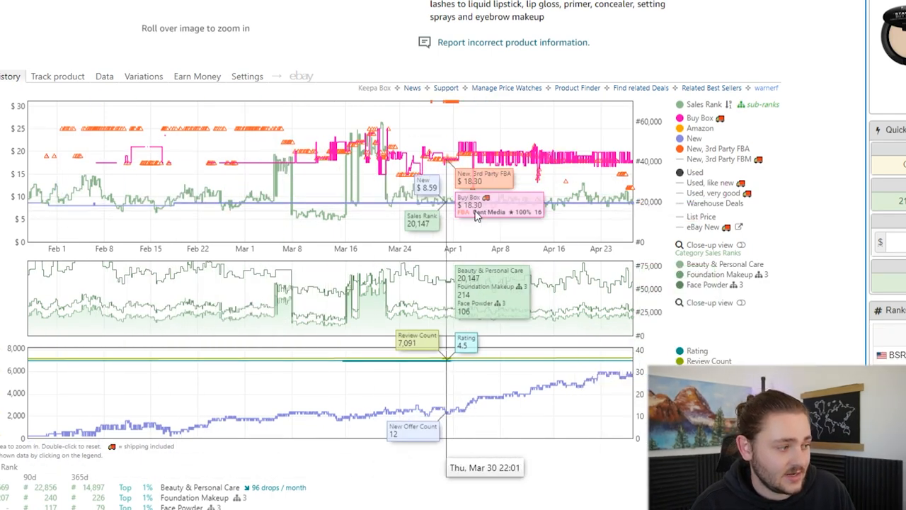
mouse_move(156, 212)
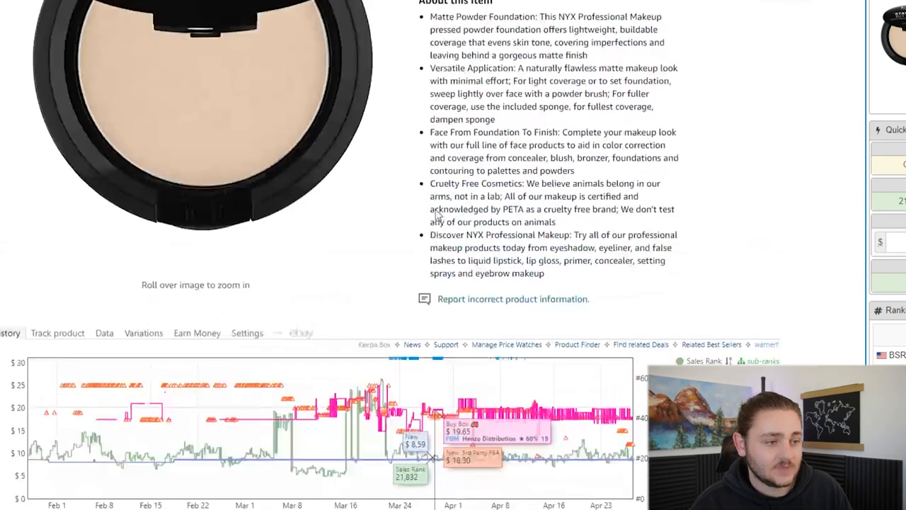
scroll(down, 3)
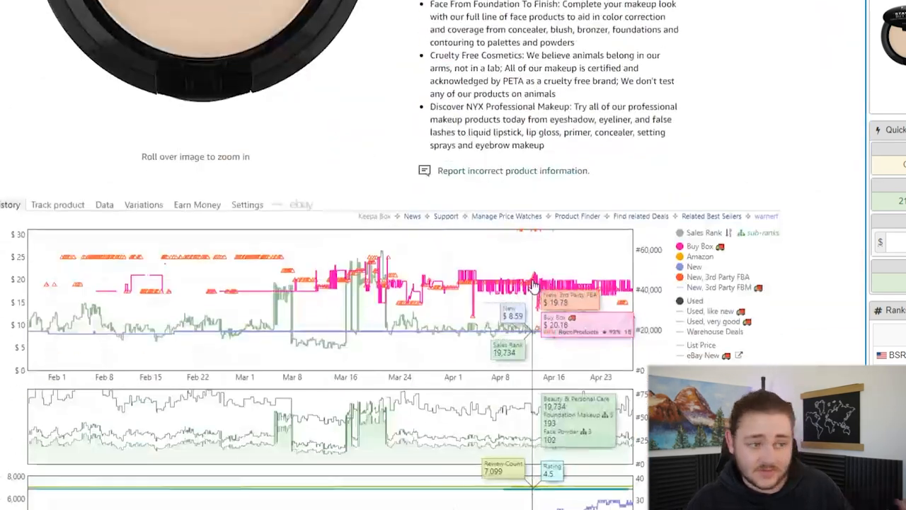
scroll(down, 3)
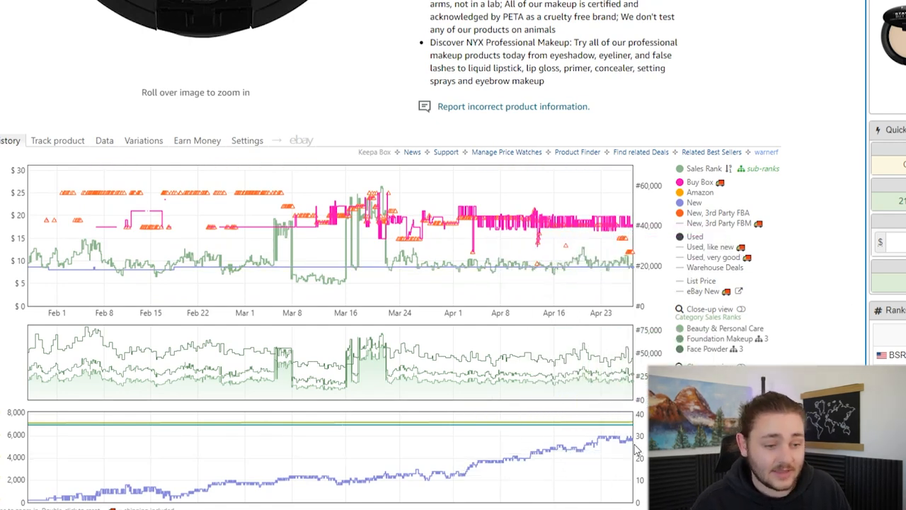
mouse_move(739, 291)
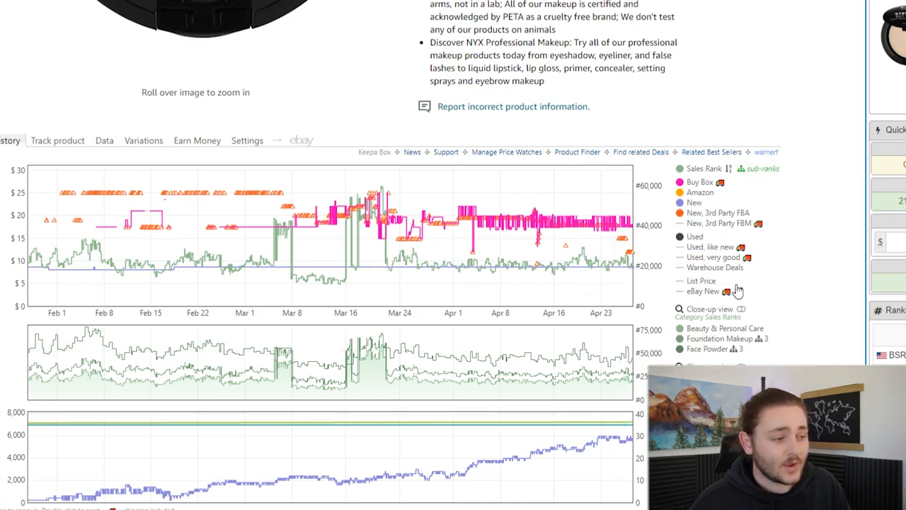
scroll(down, 3)
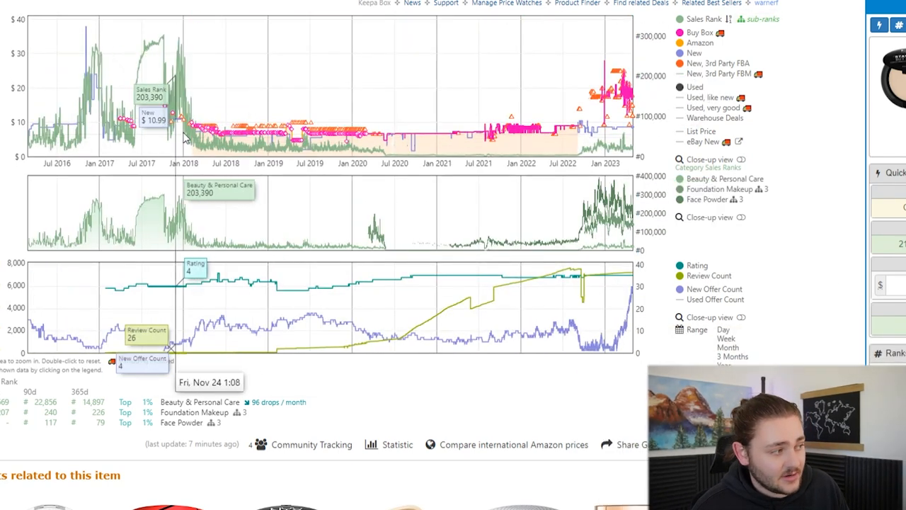
mouse_move(634, 247)
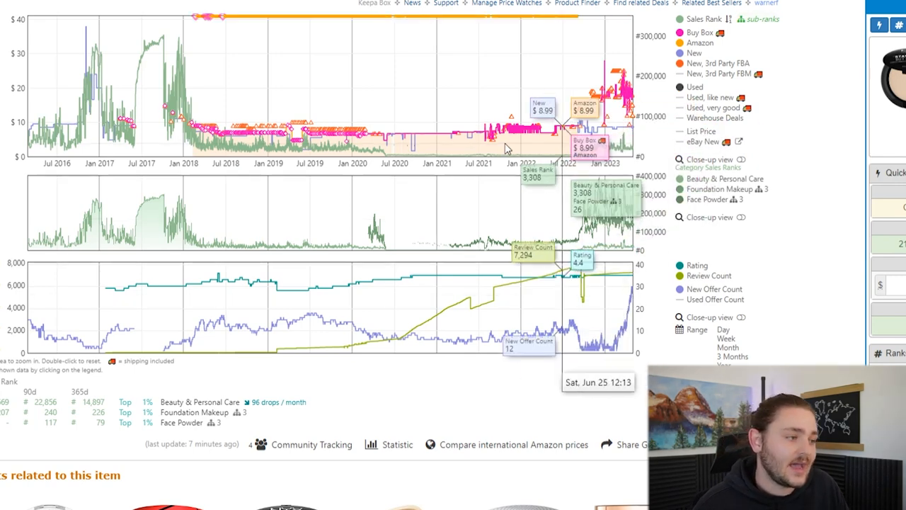
mouse_move(439, 134)
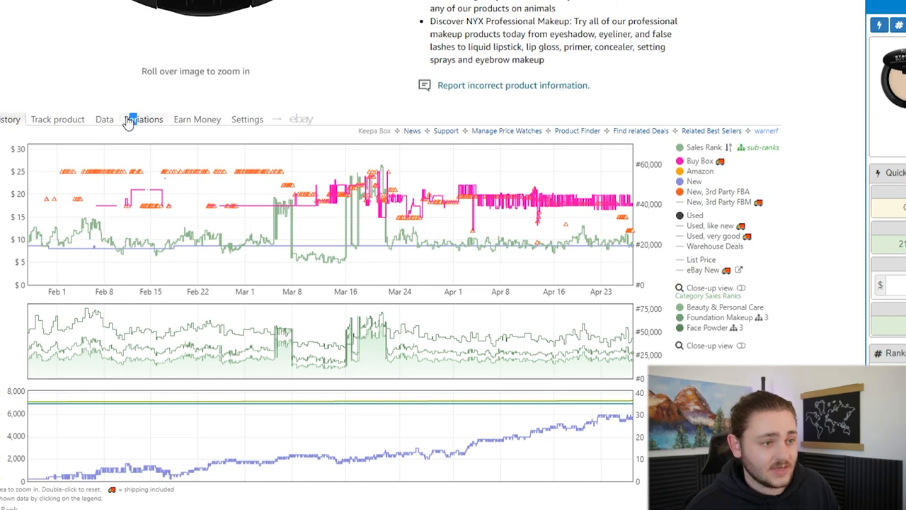
click(144, 118)
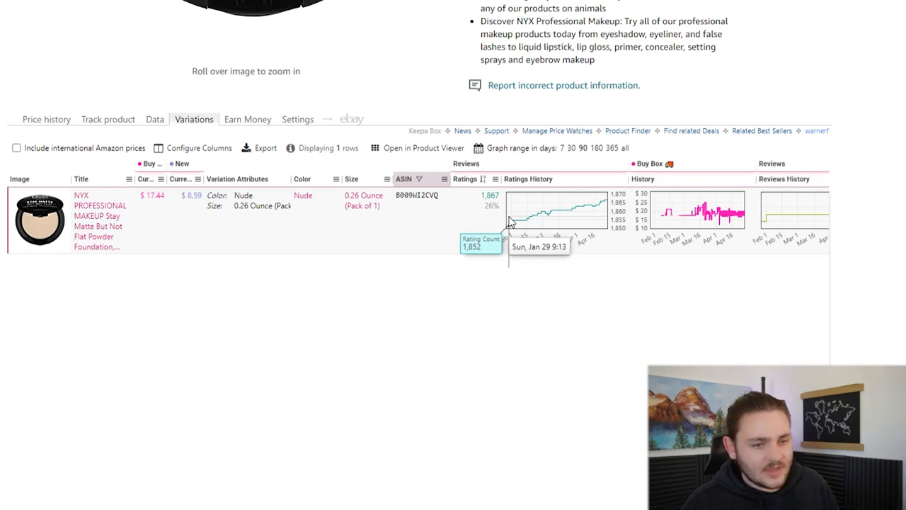
mouse_move(507, 220)
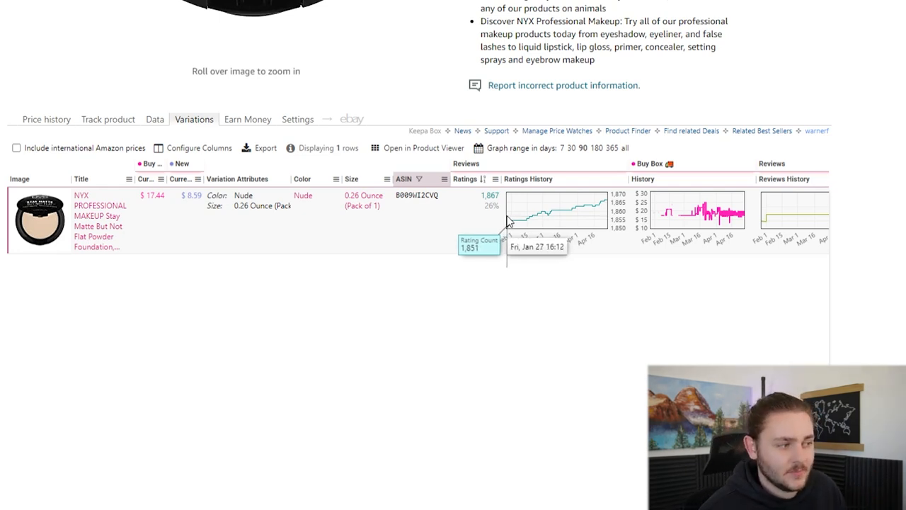
mouse_move(607, 212)
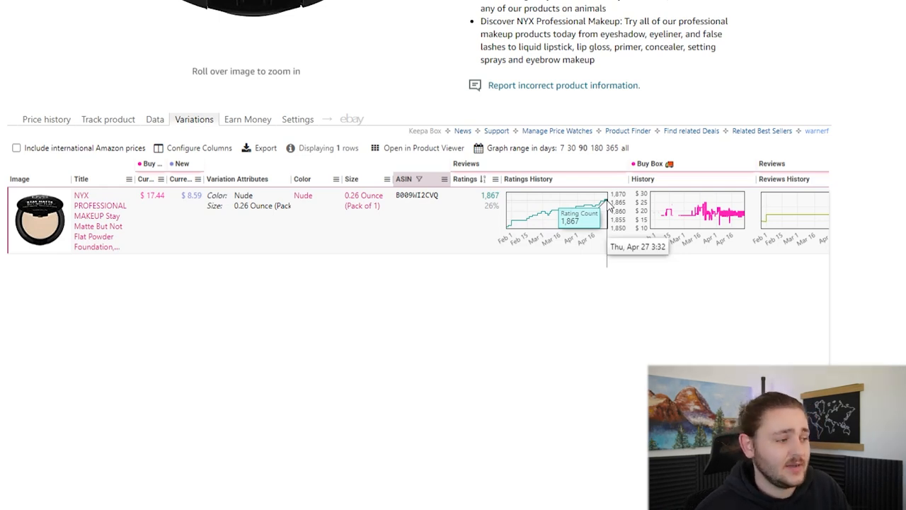
mouse_move(317, 249)
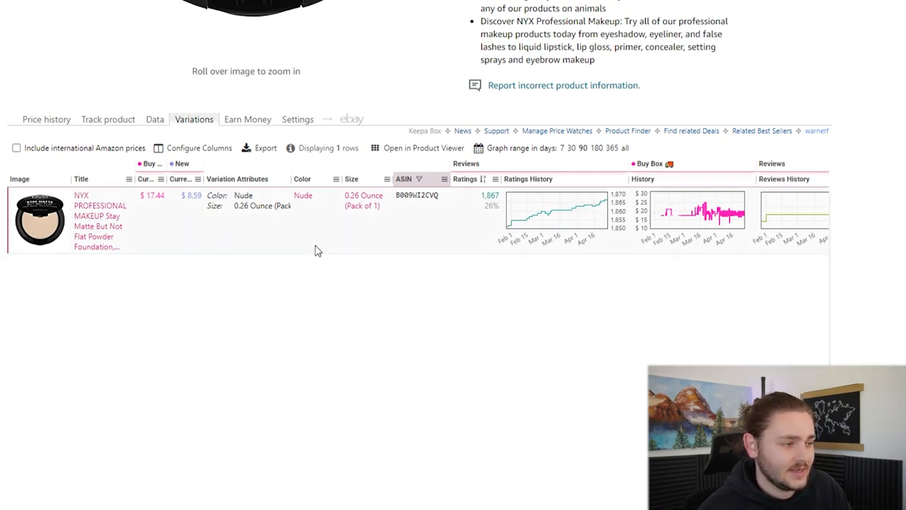
mouse_move(154, 119)
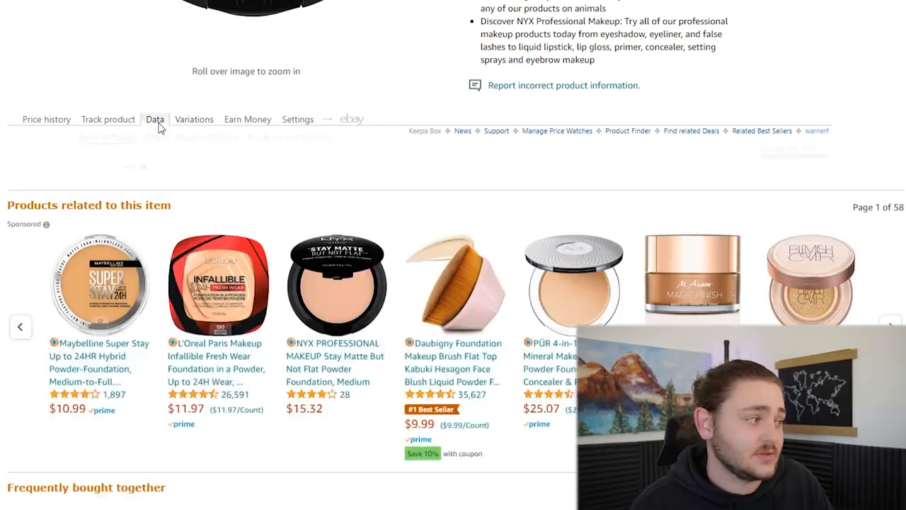
- Return from the one-row variations table to the Keepa price history chart
click(45, 119)
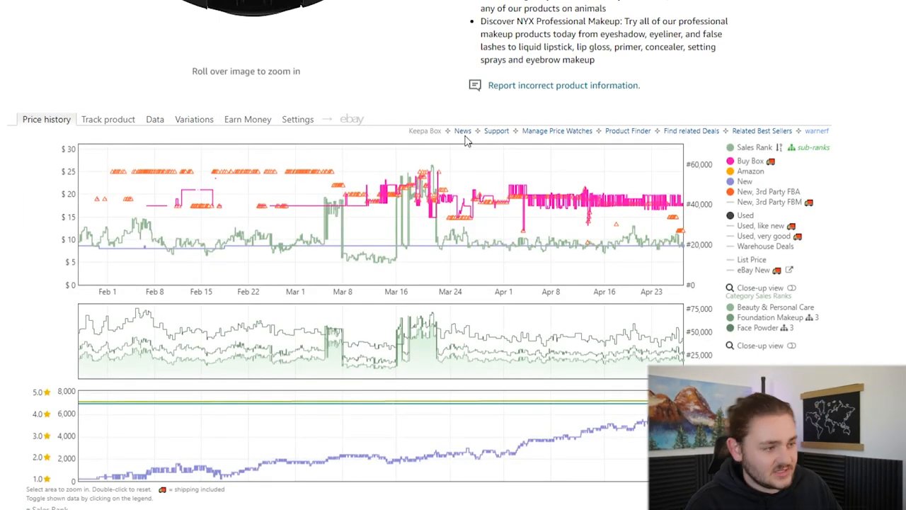
mouse_move(448, 289)
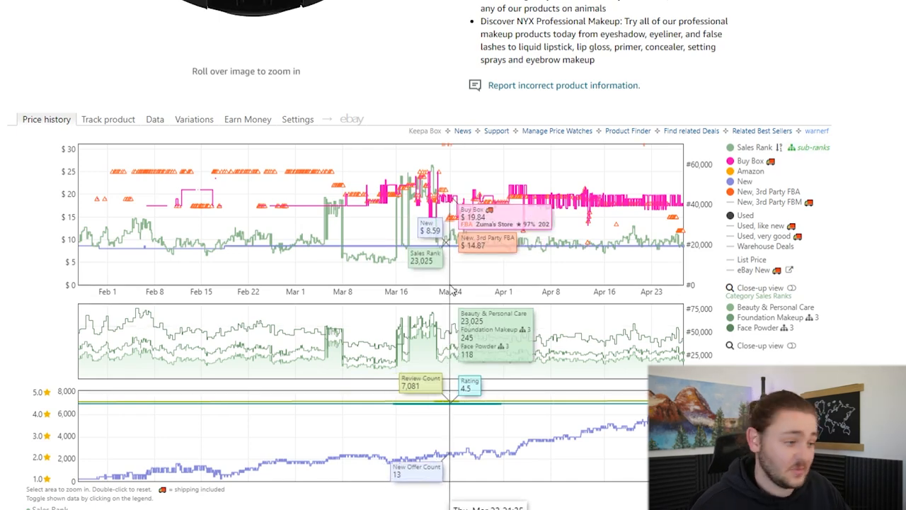
mouse_move(694, 341)
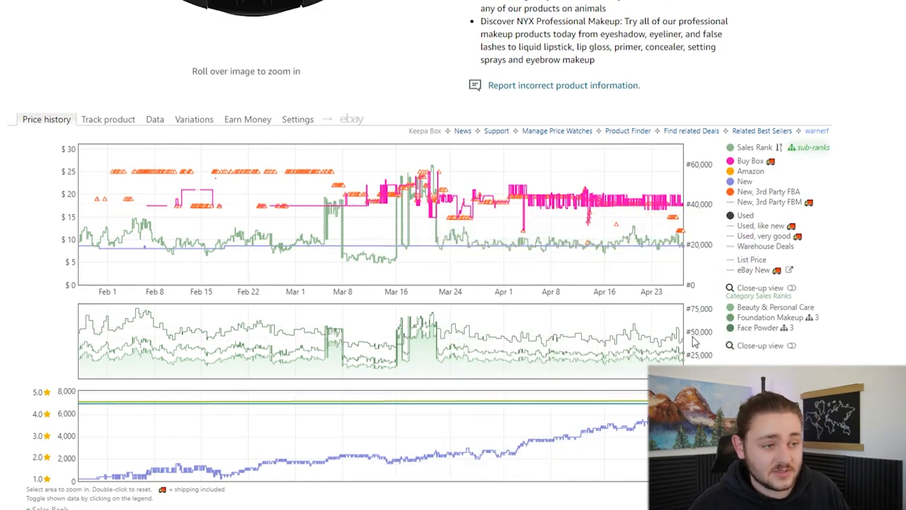
mouse_move(665, 248)
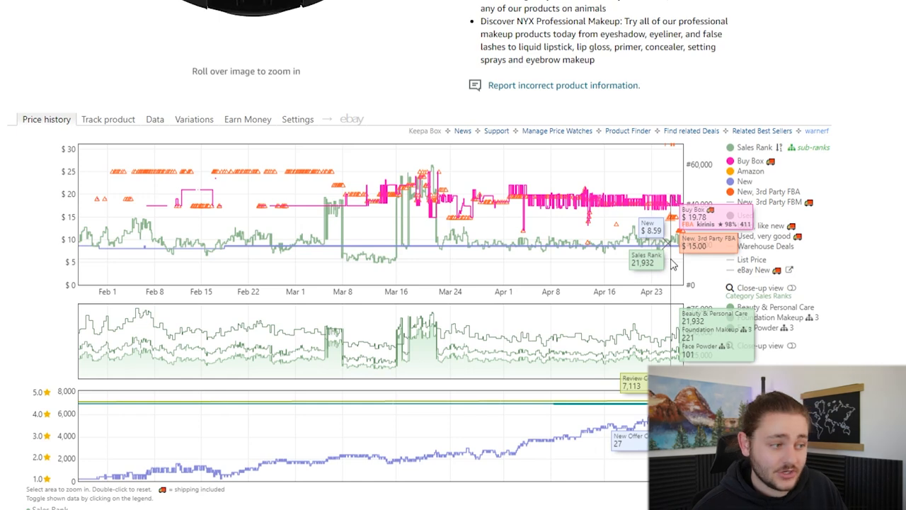
mouse_move(651, 262)
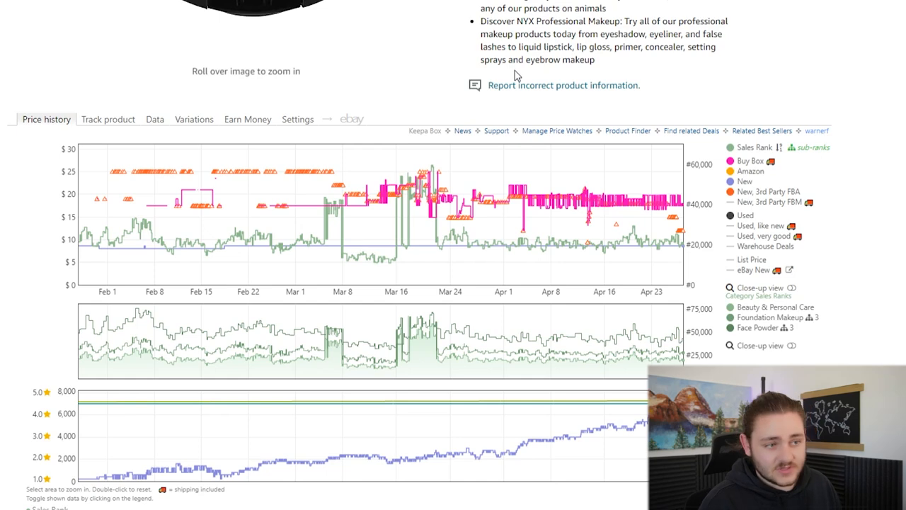
mouse_move(846, 161)
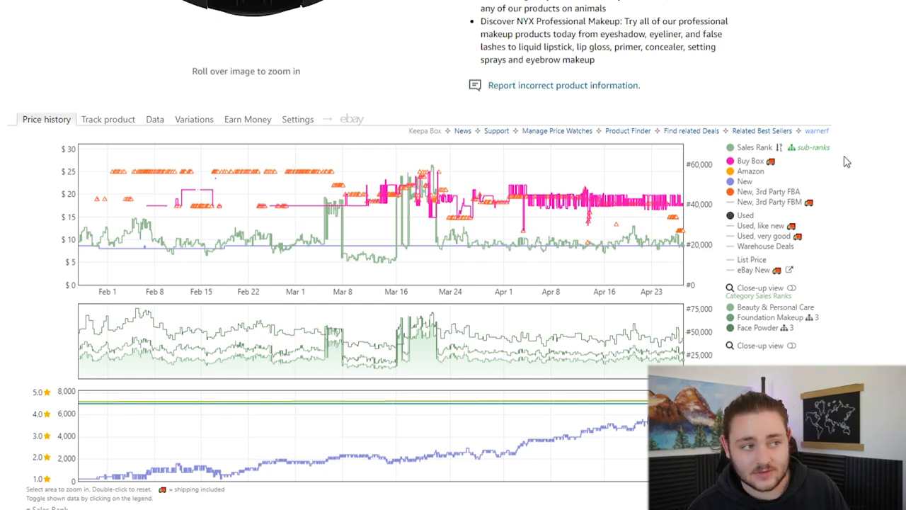
- Move to the CVS Qunol Turmeric + Ginger gummies page for the next lead
click(502, 16)
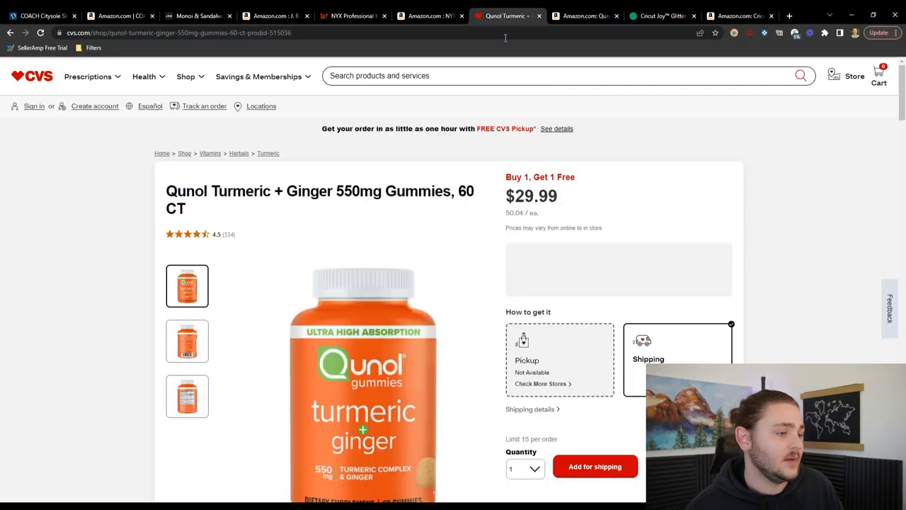
- Scroll the CVS Qunol gummies page to confirm the $29.99 price and Buy 1, Get 1 Free deal
scroll(down, 3)
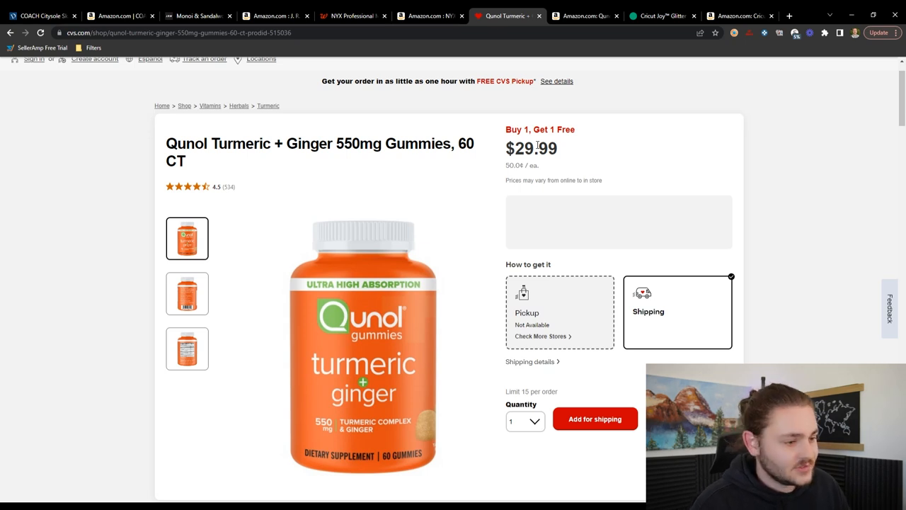
mouse_move(609, 123)
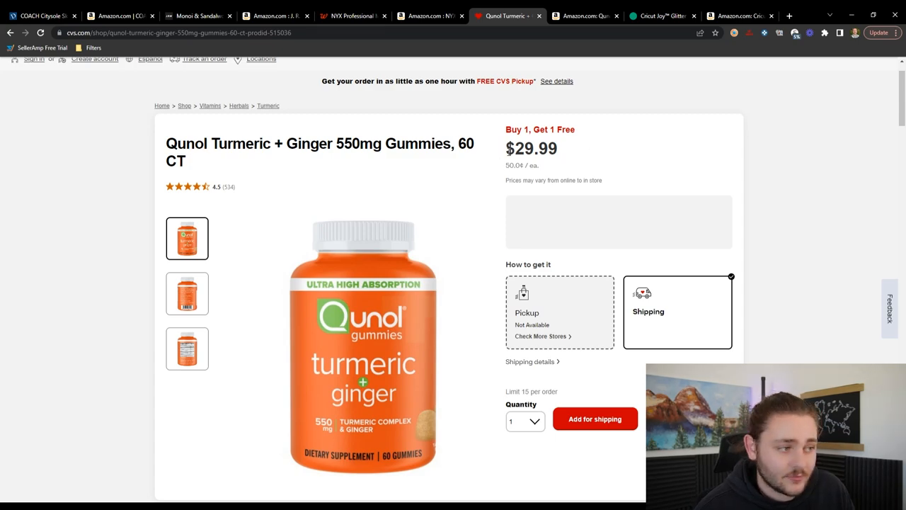
- Review the Amazon Qunol 200ct listing's Keepa chart and $26.11 SellerAmp profit, then return to CVS
click(583, 15)
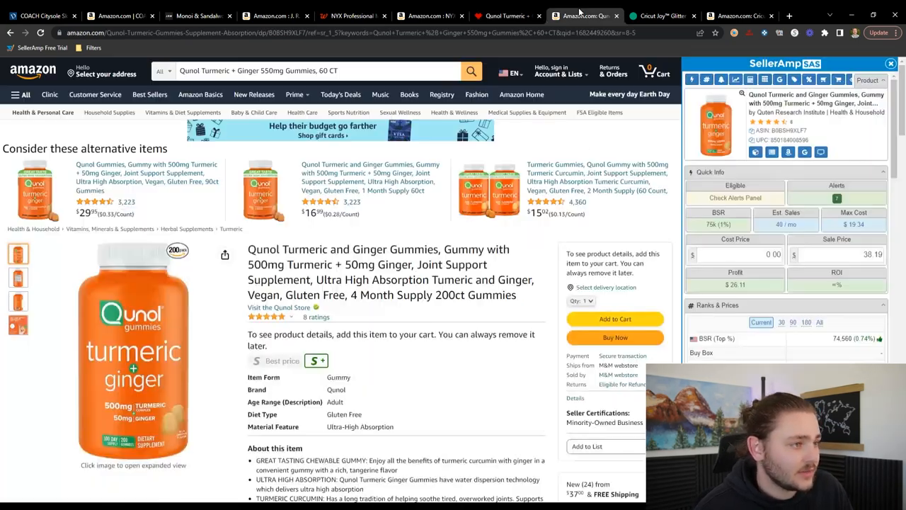
scroll(down, 3)
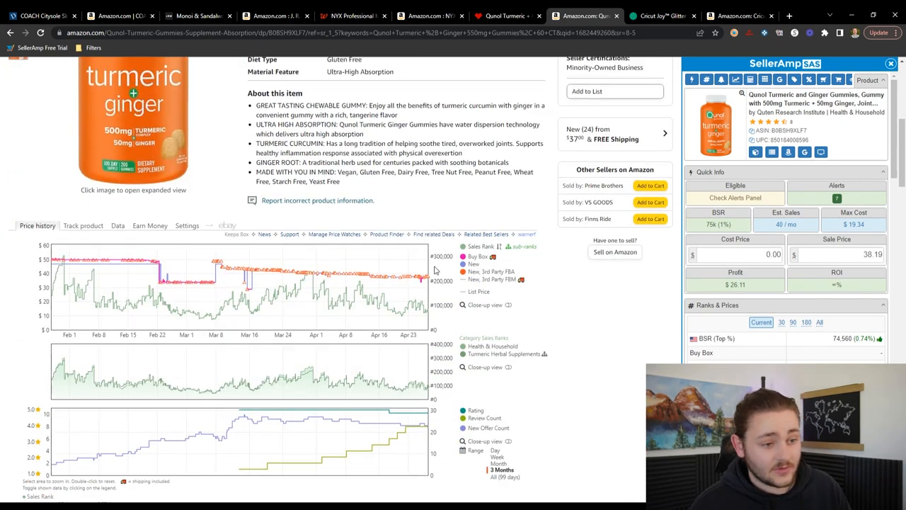
scroll(up, 3)
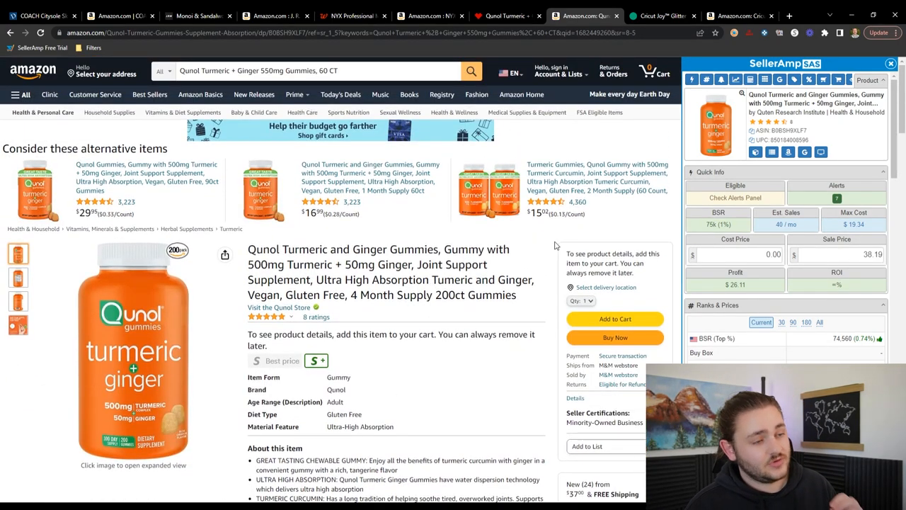
click(16, 276)
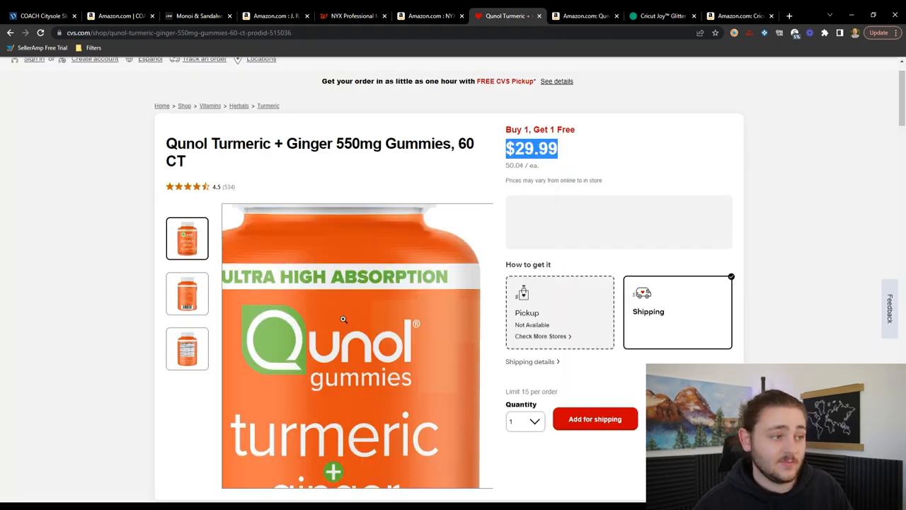
- Compare the CVS bottle's Supplement Facts and back images against the Amazon listing's label
click(187, 348)
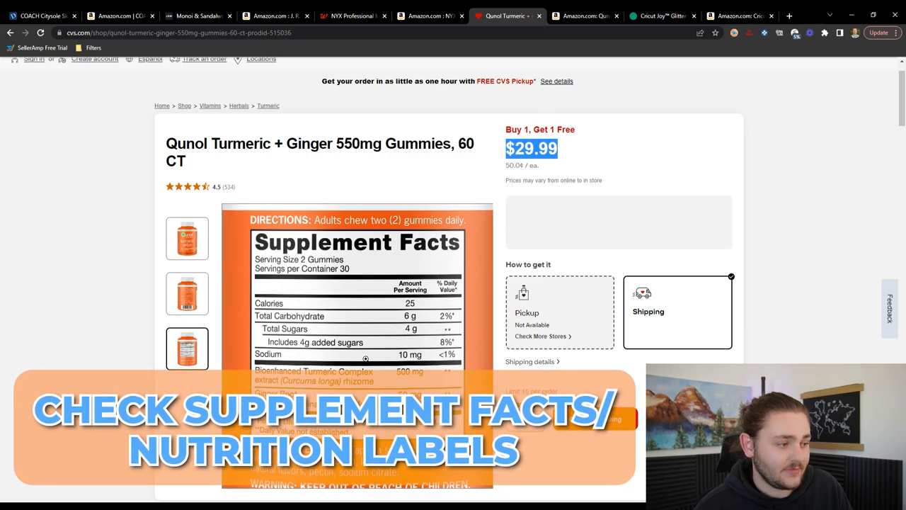
click(583, 16)
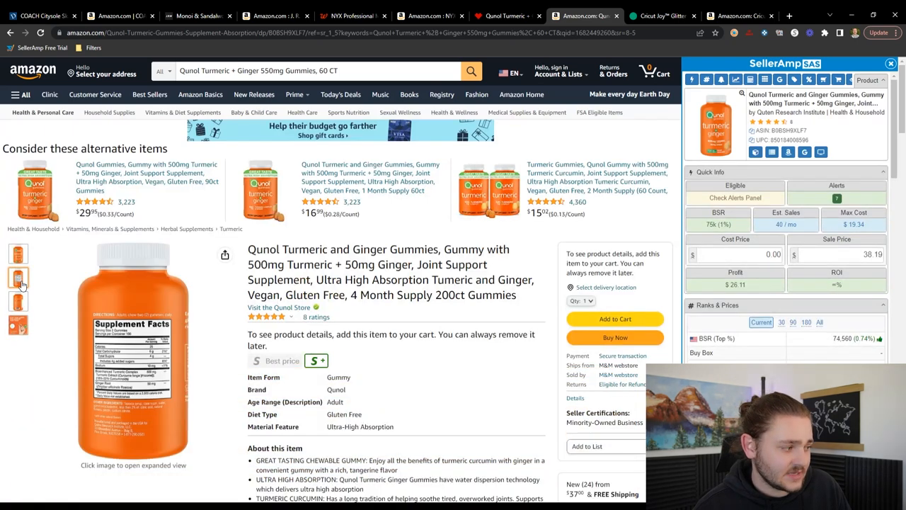
click(506, 15)
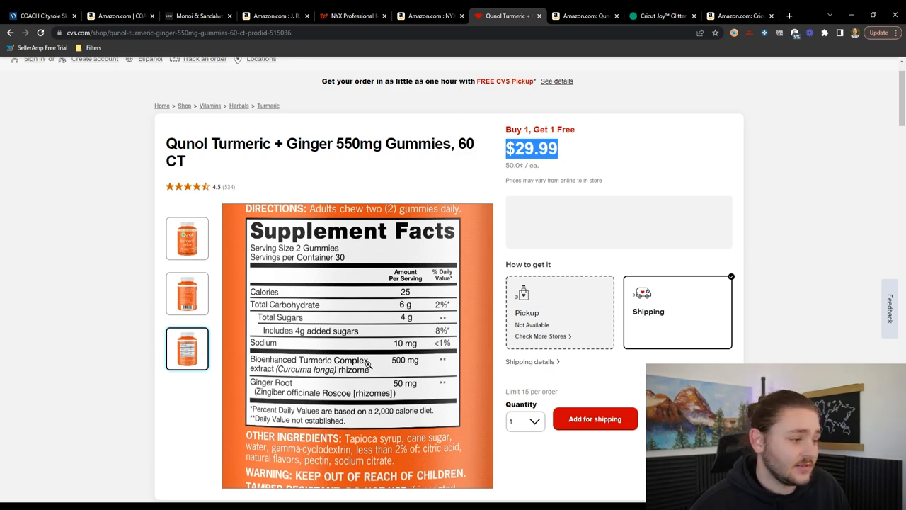
click(187, 293)
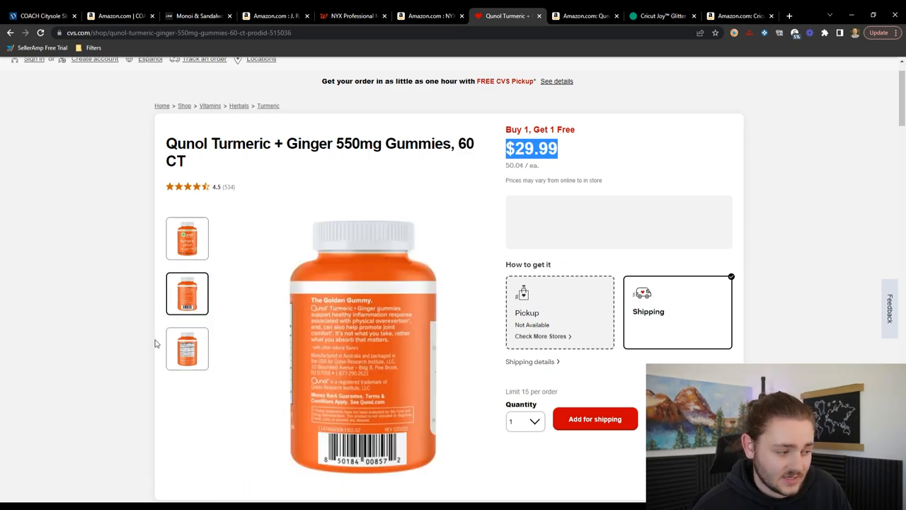
click(187, 348)
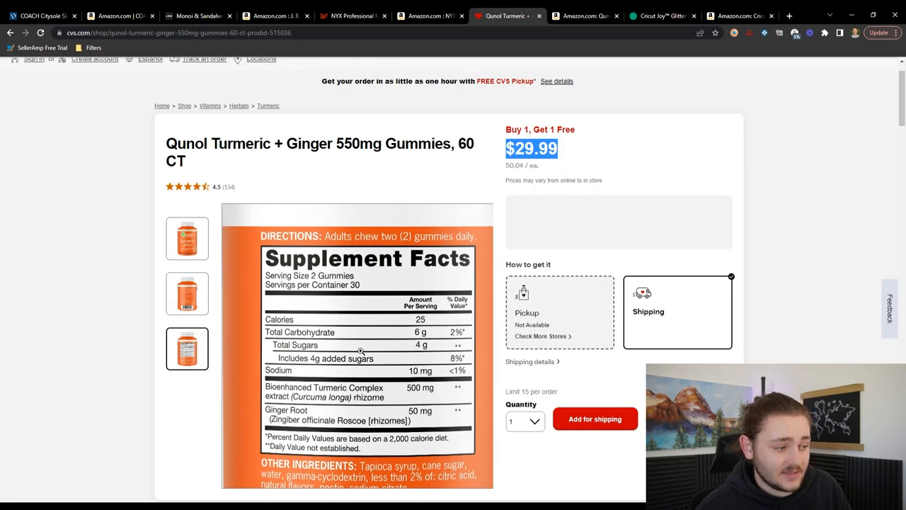
- Recheck the Amazon 200-count label against the CVS 500 mg turmeric, 50 mg ginger facts
click(580, 15)
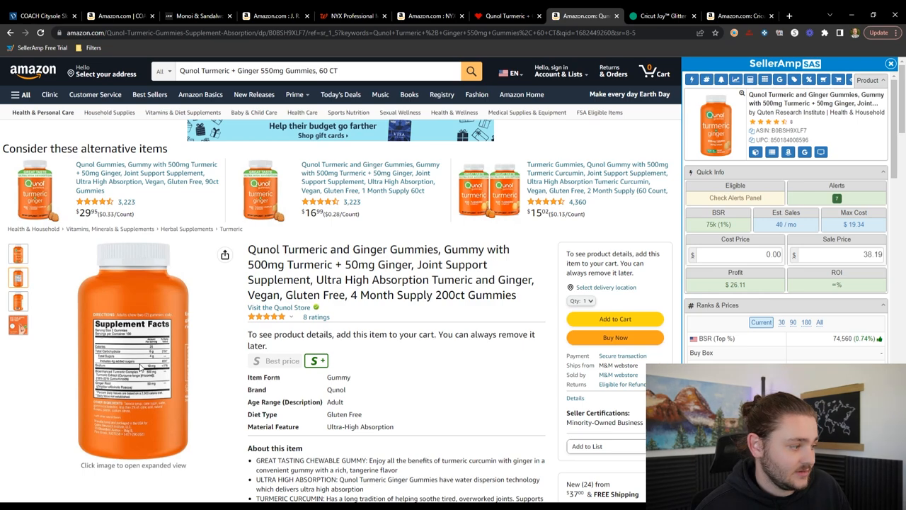
click(134, 351)
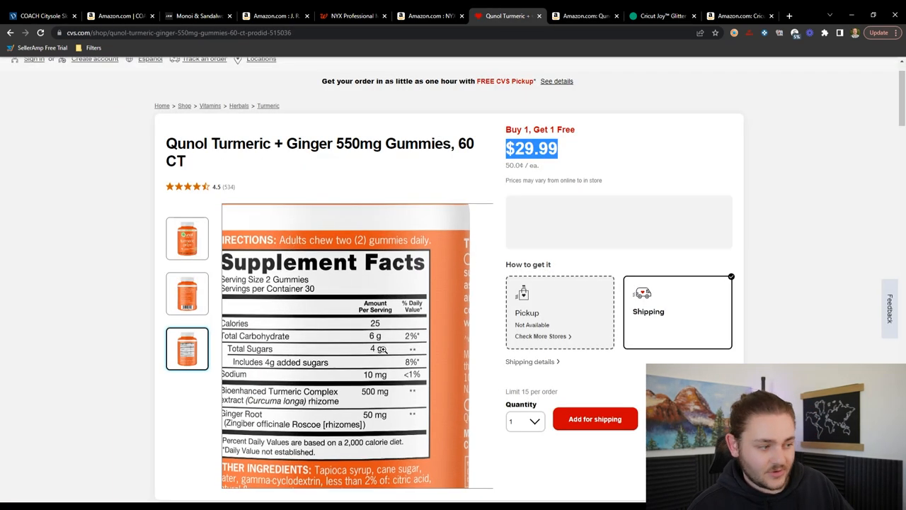
click(583, 15)
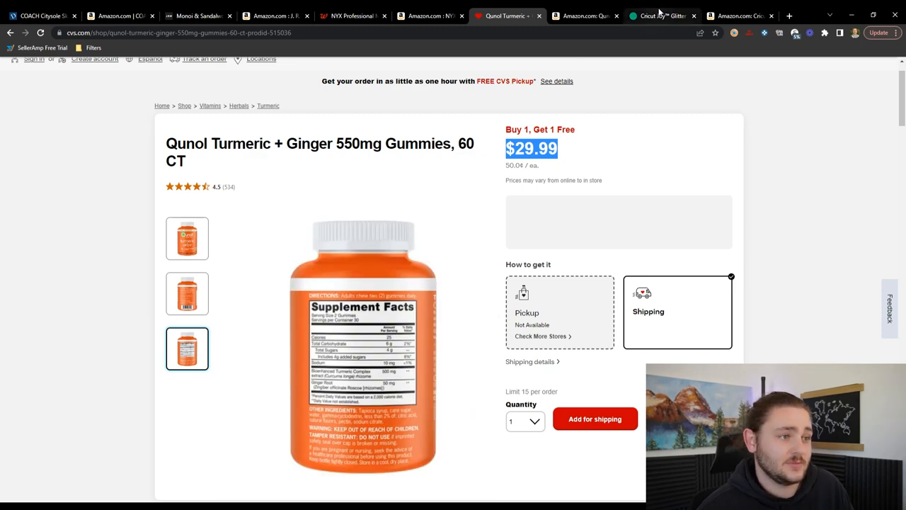
- View the Cricut Joy Glitter Gel Pens 3ct at $9.99 and dismiss the Capital One Shopping popup
click(659, 16)
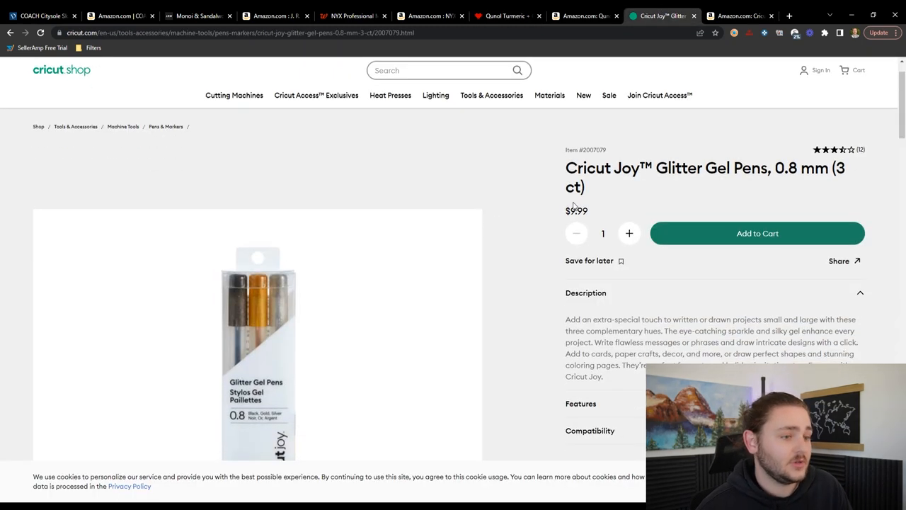
scroll(down, 3)
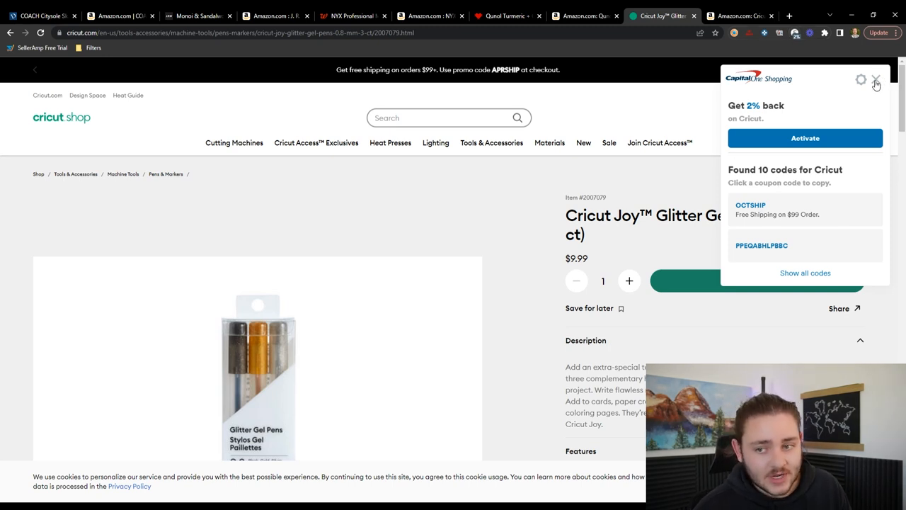
click(876, 80)
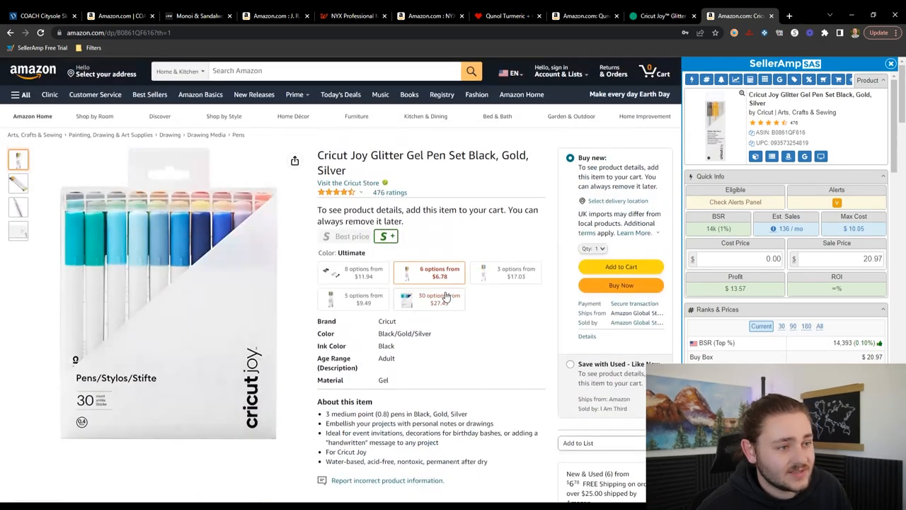
- Scroll the Amazon Cricut pen set listing down to the Keepa price history chart
scroll(down, 3)
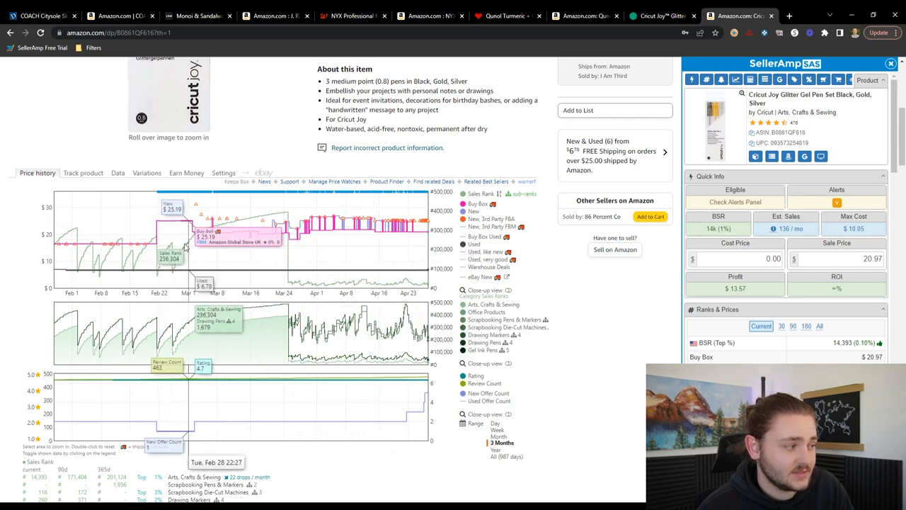
- Set the pen set's SellerAmp cost to $9 and try a $21 sale price
click(495, 448)
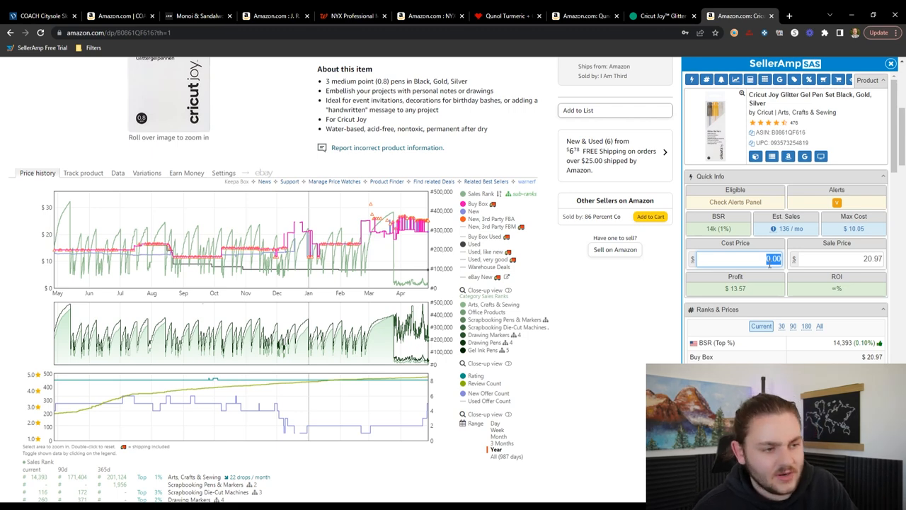
text(9)
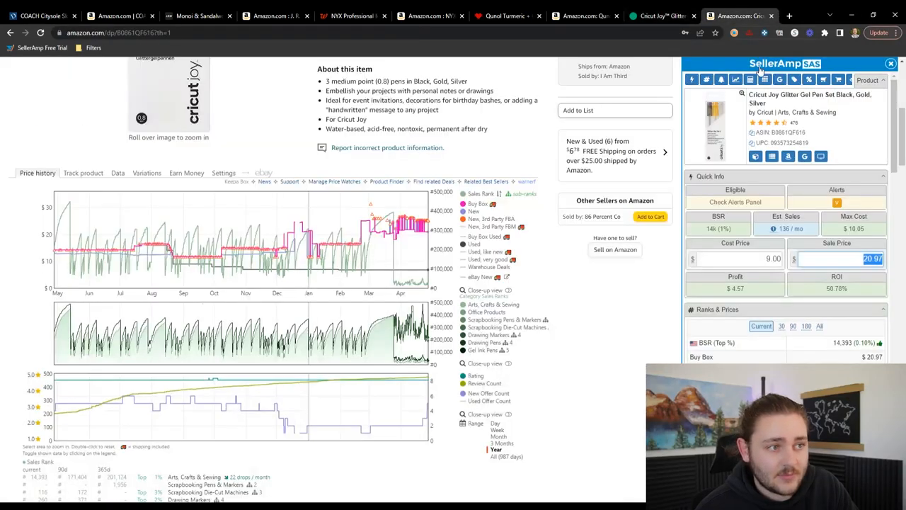
mouse_move(428, 241)
text(16.5)
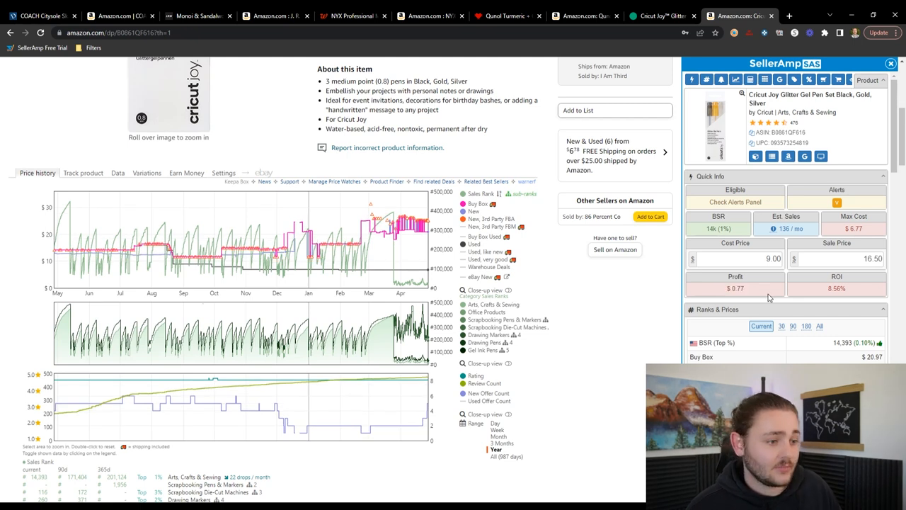
mouse_move(813, 289)
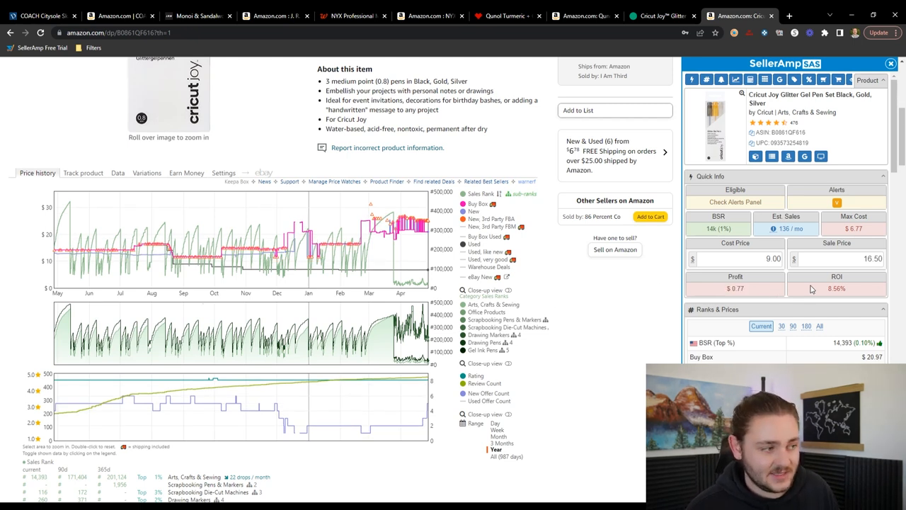
text(21)
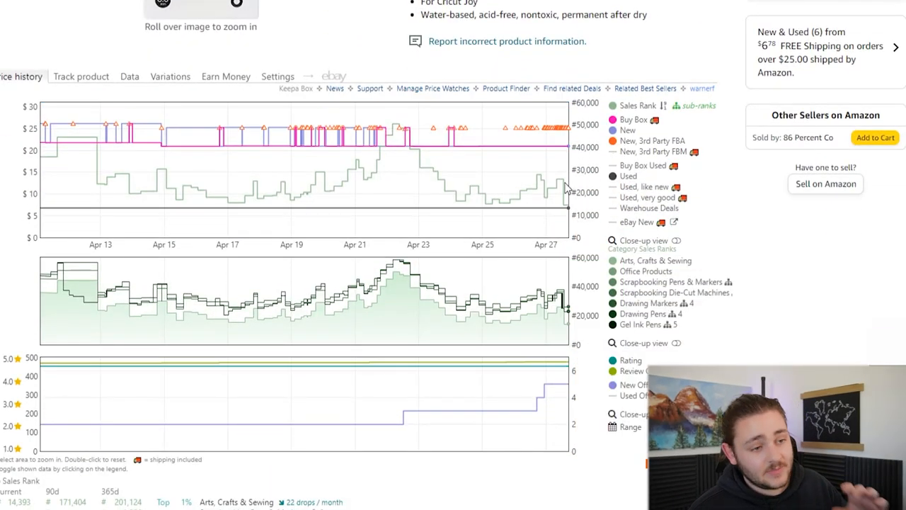
mouse_move(385, 142)
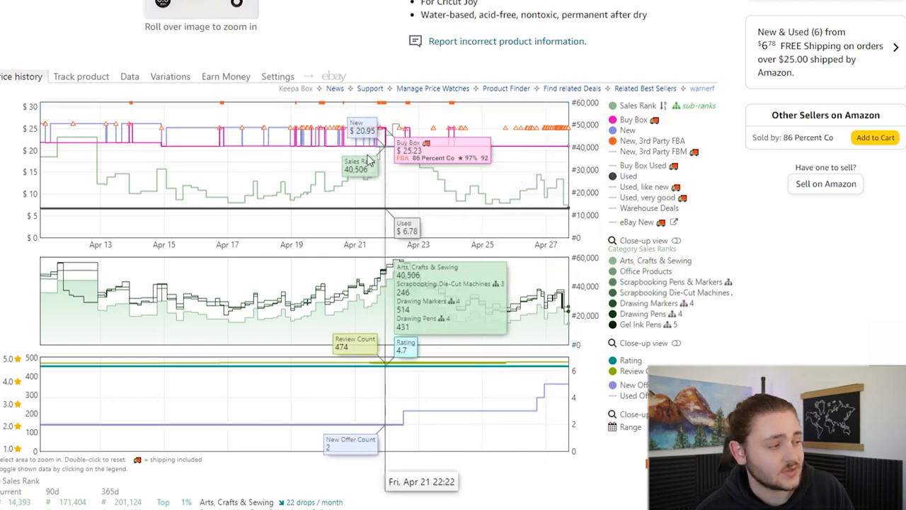
mouse_move(408, 142)
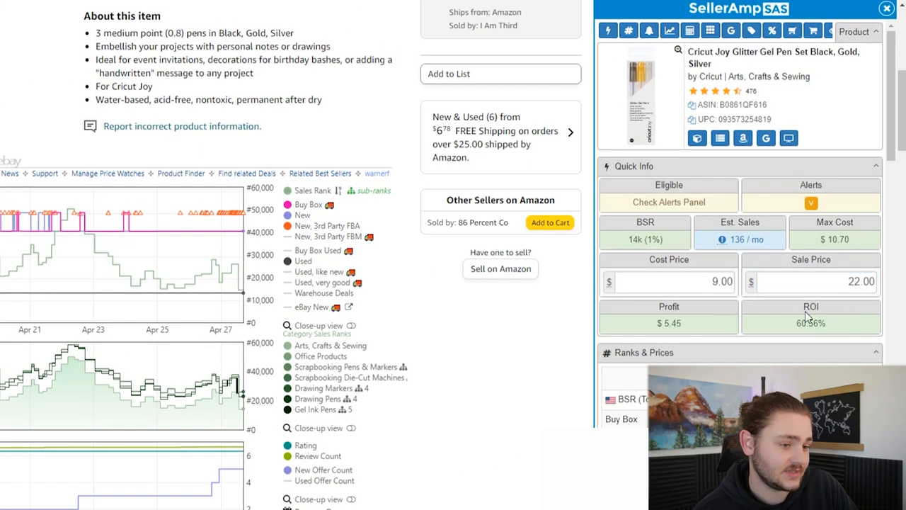
- Enter a $29.99 sale price in SellerAmp to recalculate the pen set's profit
text(29.99)
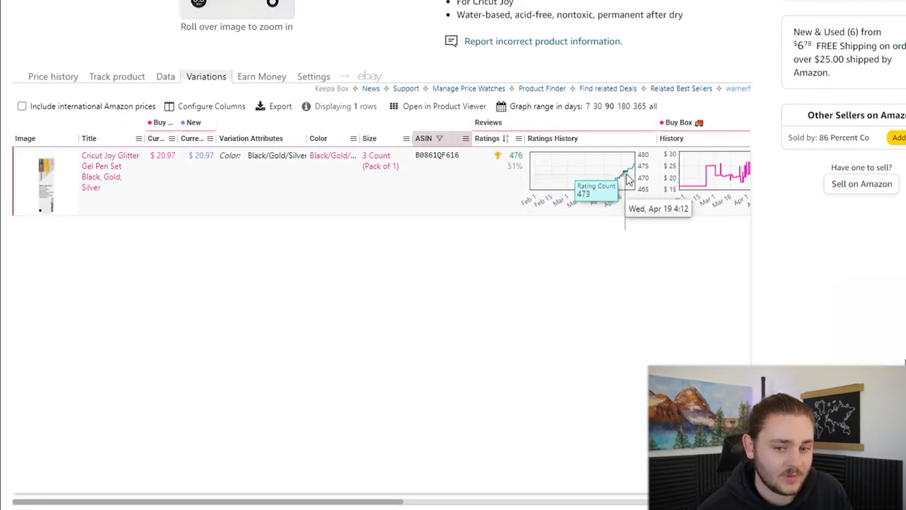
mouse_move(183, 136)
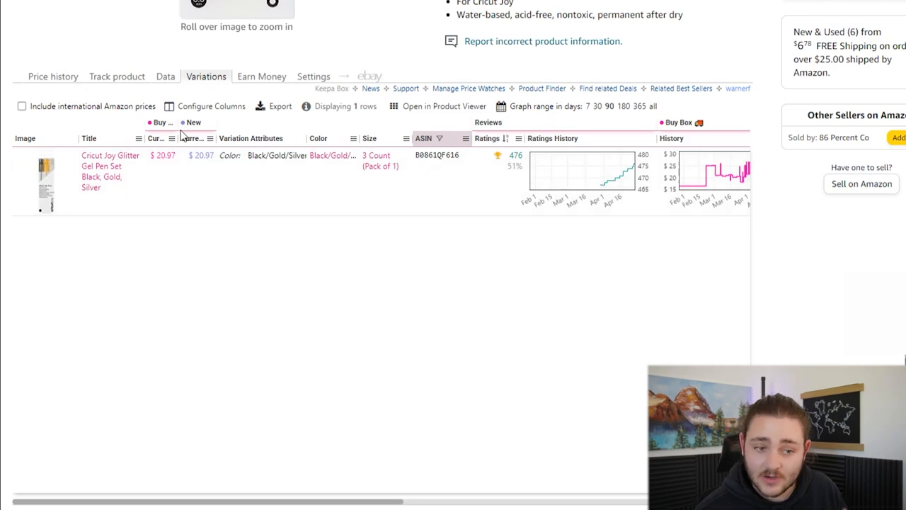
click(53, 77)
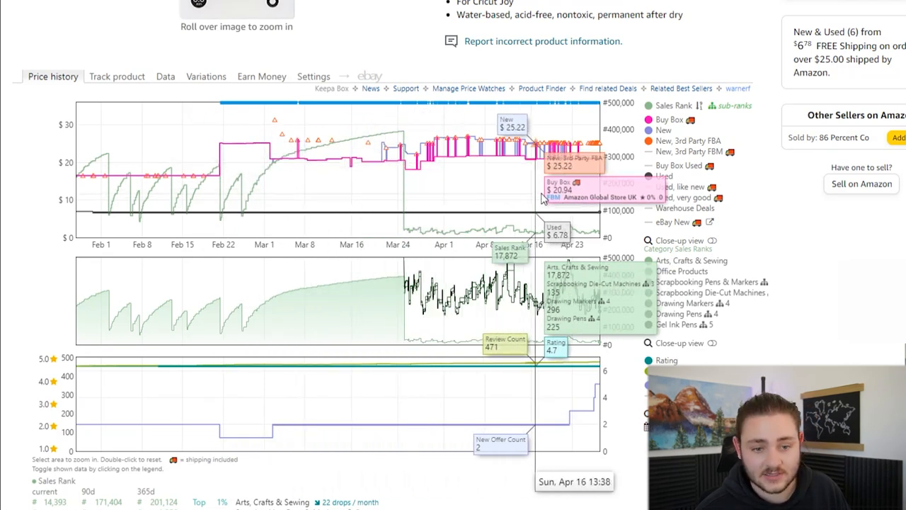
scroll(down, 3)
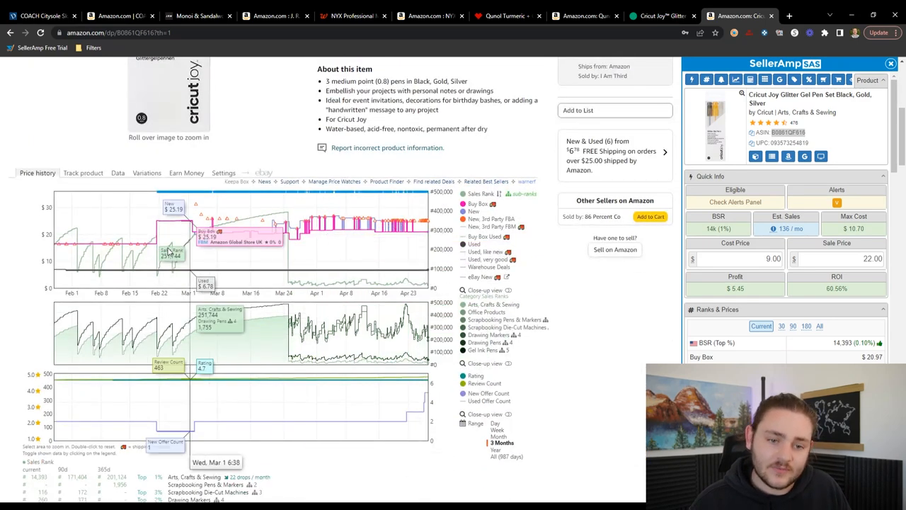
click(147, 173)
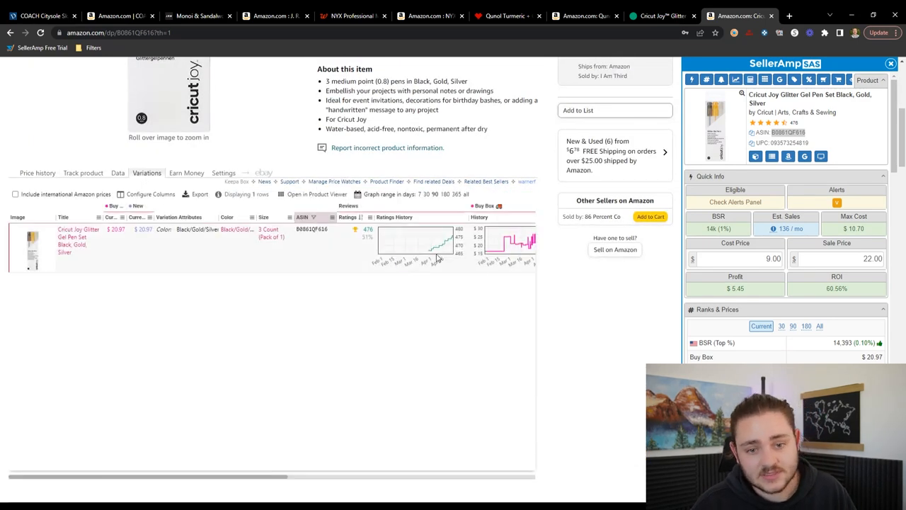
click(36, 173)
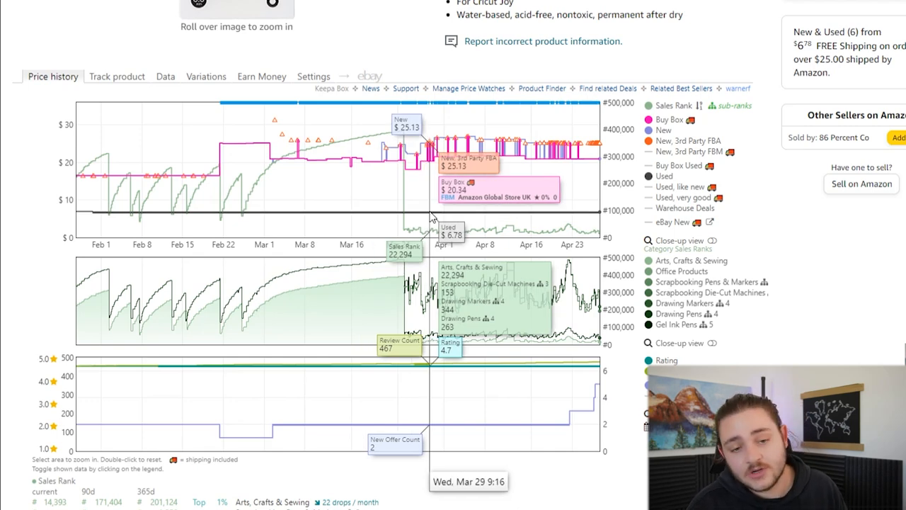
click(205, 76)
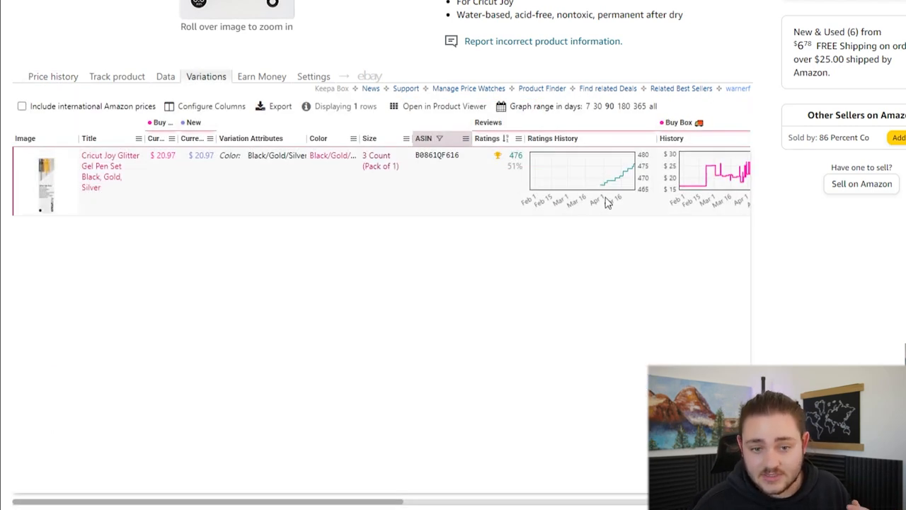
mouse_move(602, 181)
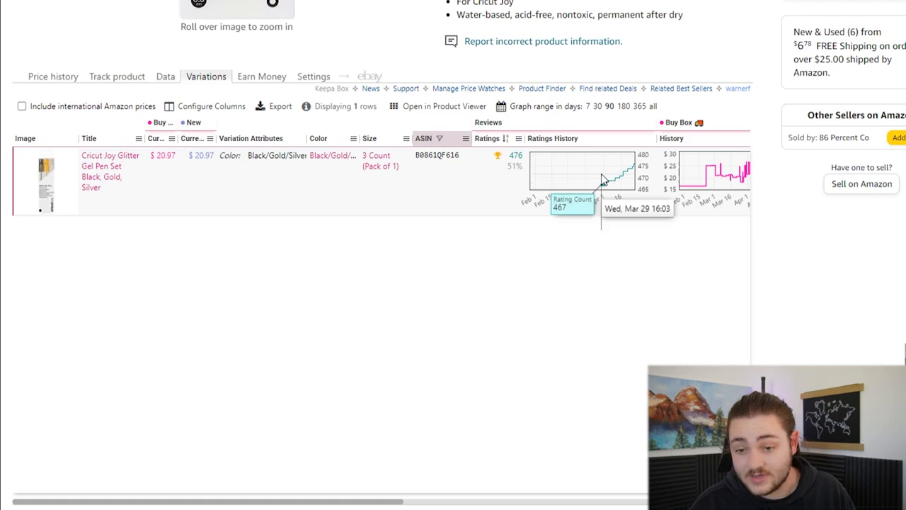
mouse_move(204, 201)
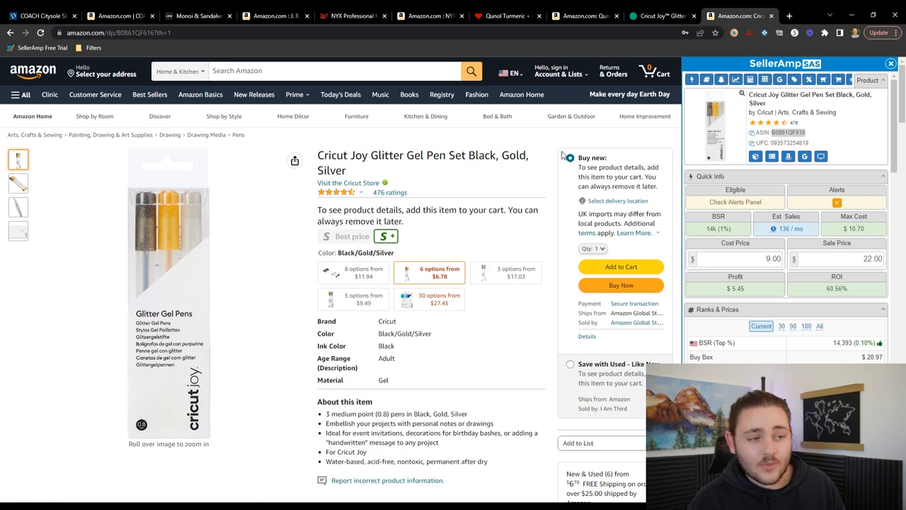
- Expand SellerAmp's Variations (Beta) list of colour options, then look up the Zoey's Exclusive Deals storefront
scroll(down, 3)
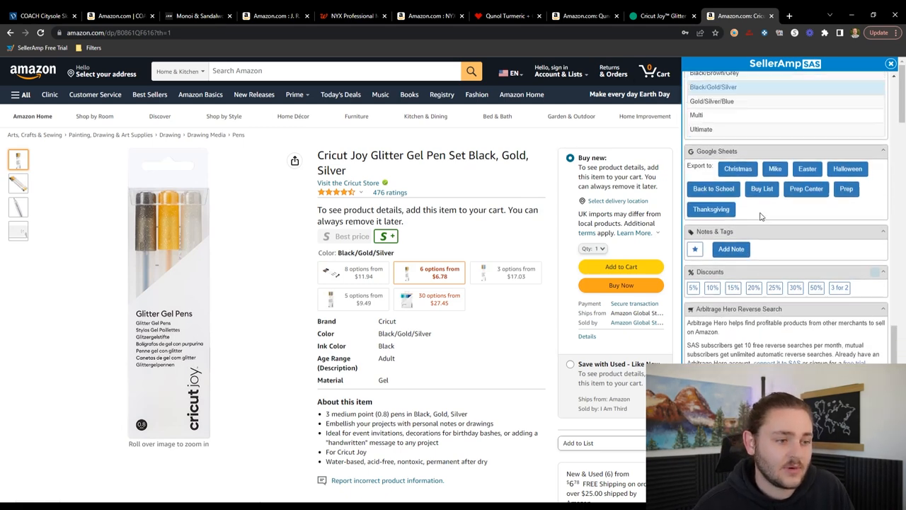
click(716, 210)
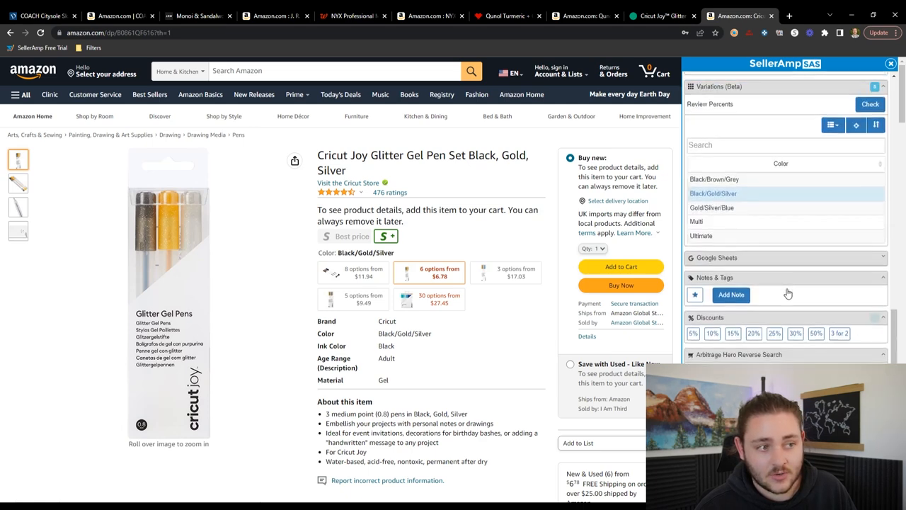
click(869, 79)
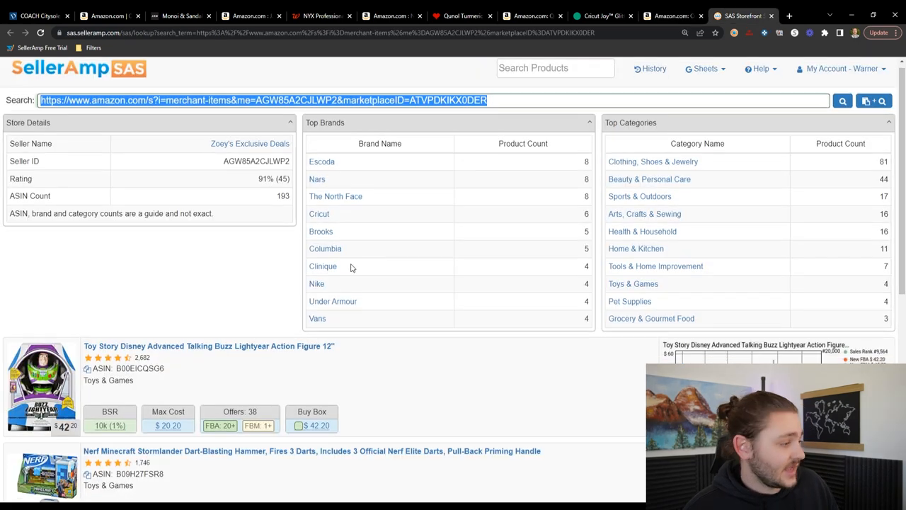
- Browse the Zoey's Exclusive Deals storefront ASINs and search Google Shopping for the Buzz Lightyear figure
scroll(down, 3)
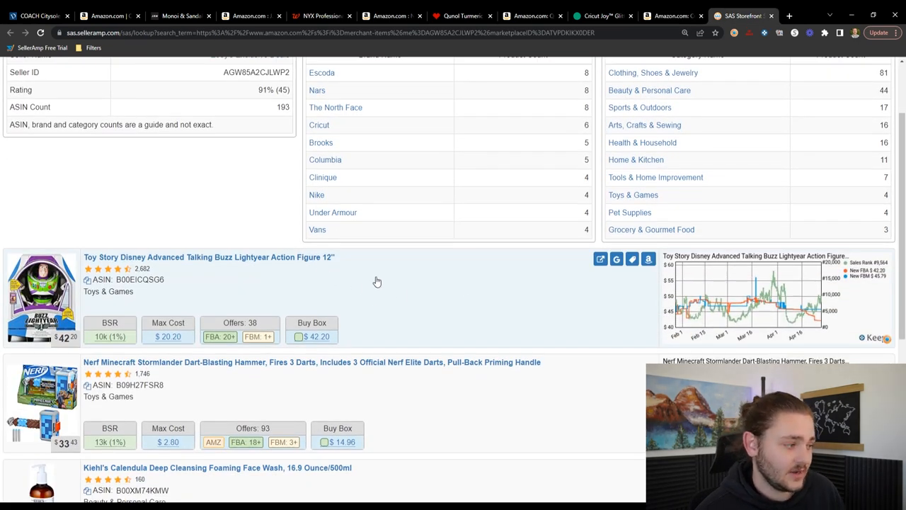
scroll(down, 3)
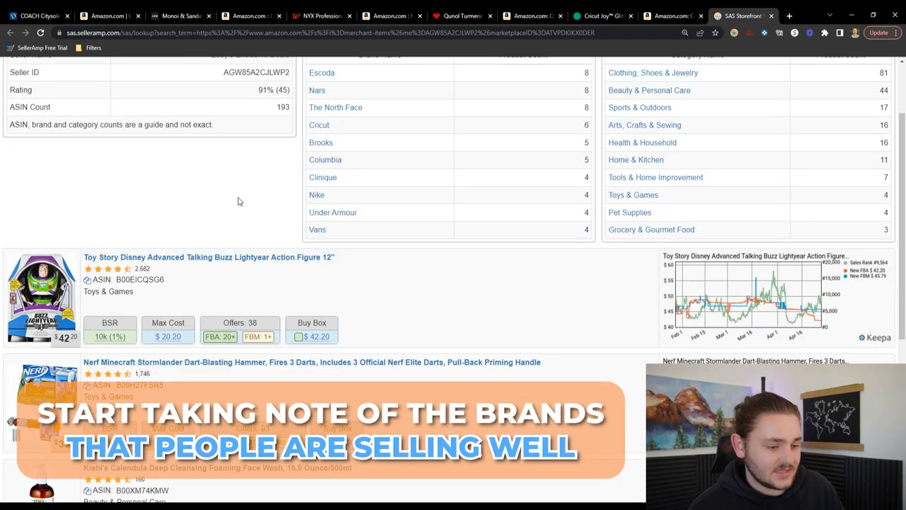
scroll(down, 3)
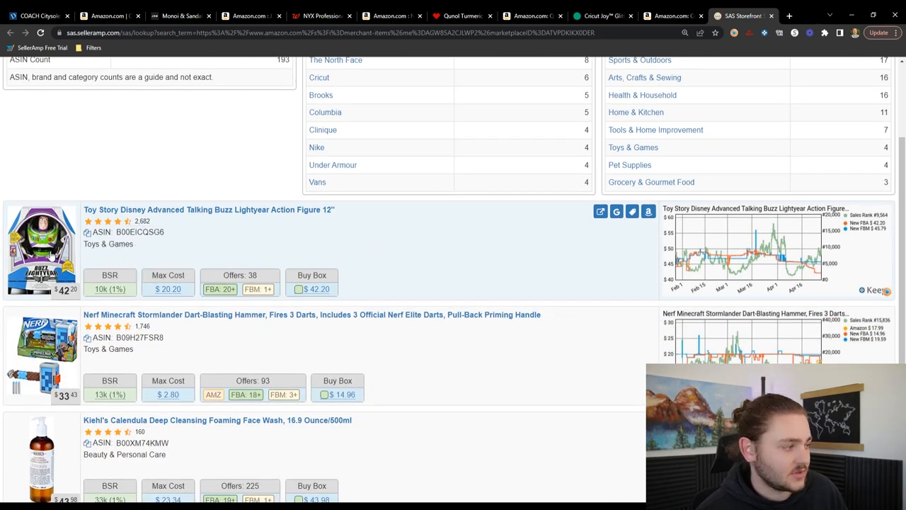
mouse_move(632, 211)
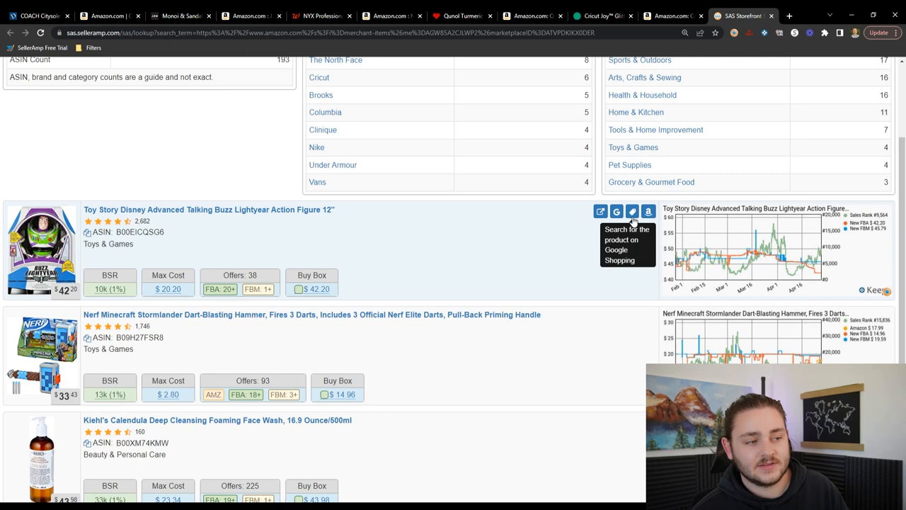
click(618, 212)
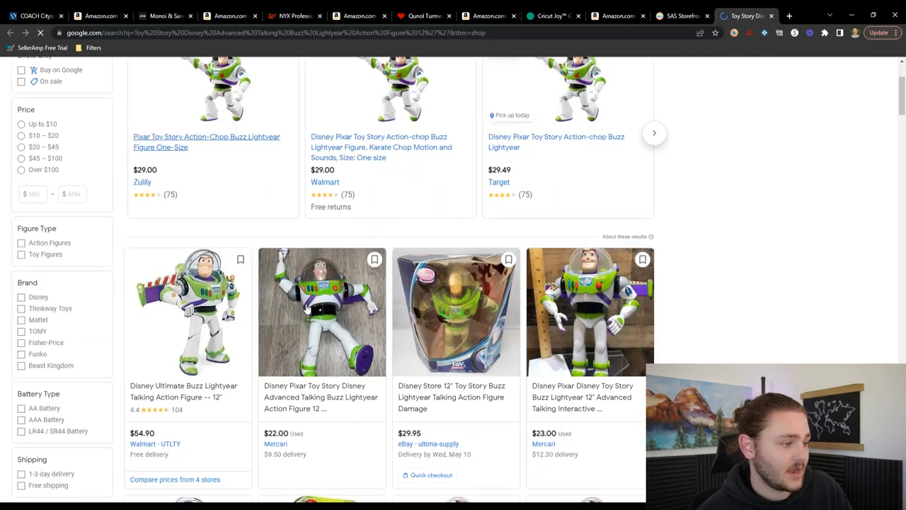
- Browse the Google Shopping retailer offers for the Buzz Lightyear talking figure
scroll(down, 3)
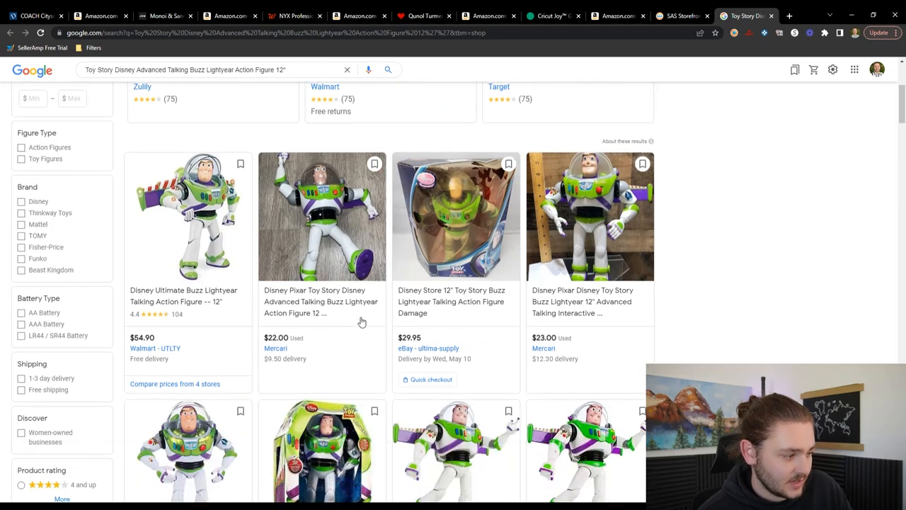
scroll(down, 3)
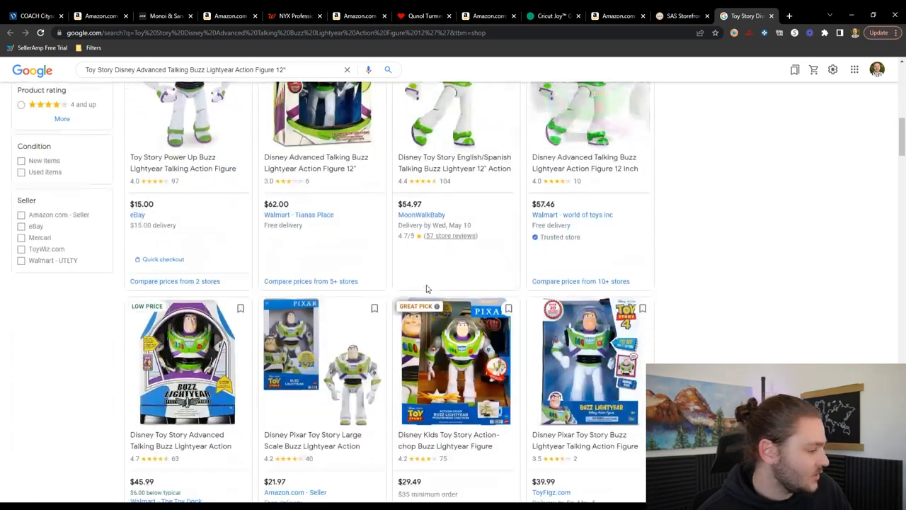
scroll(down, 3)
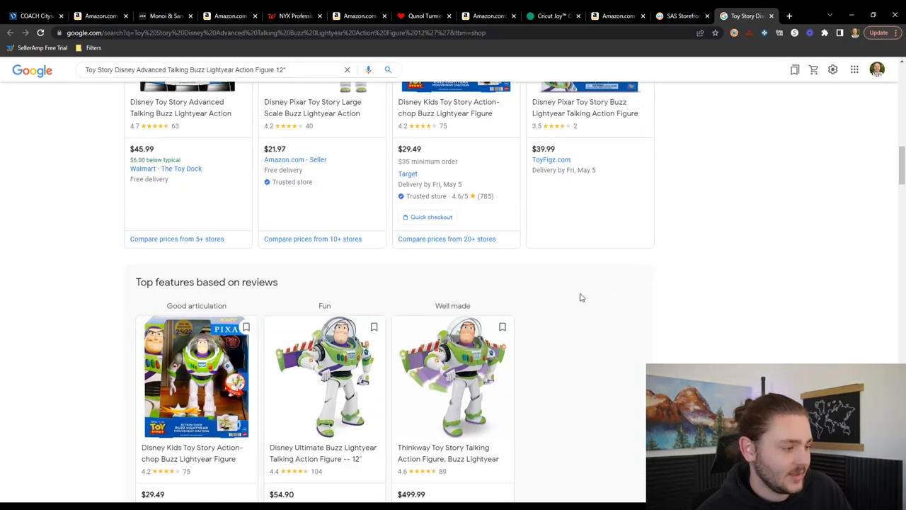
scroll(up, 3)
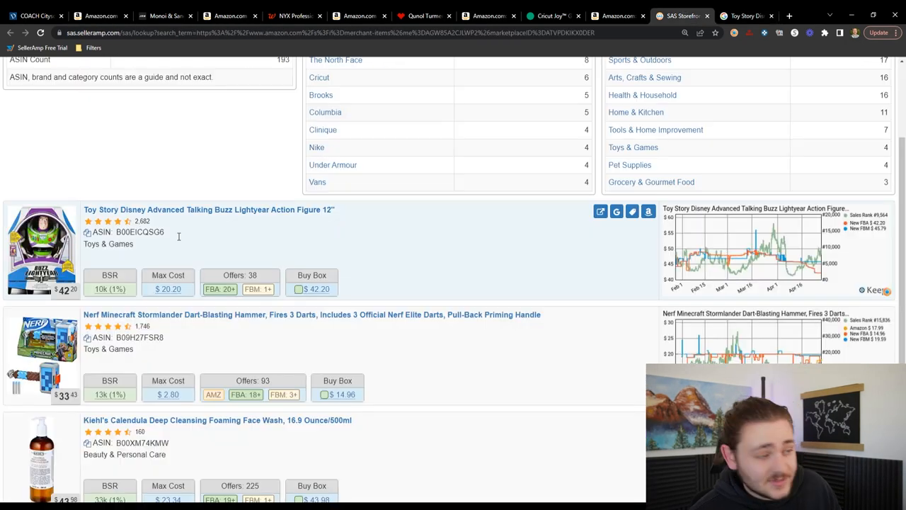
mouse_move(309, 272)
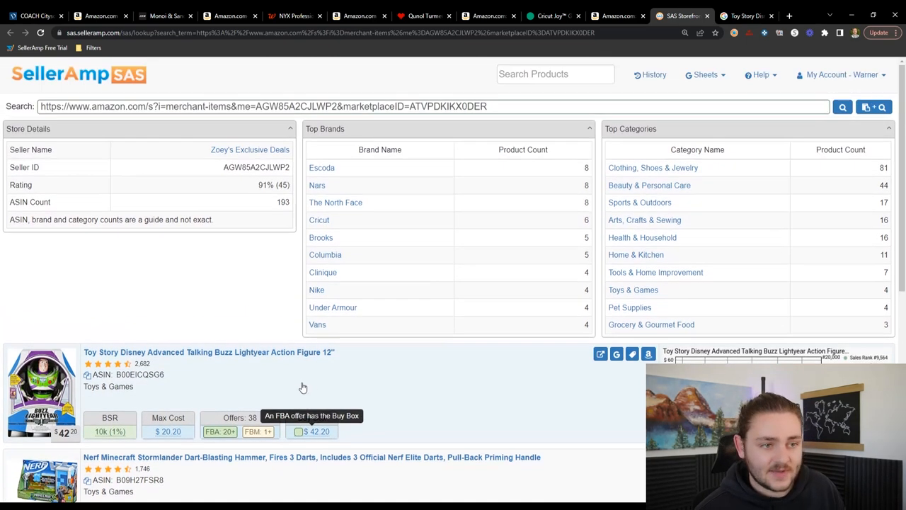
scroll(down, 3)
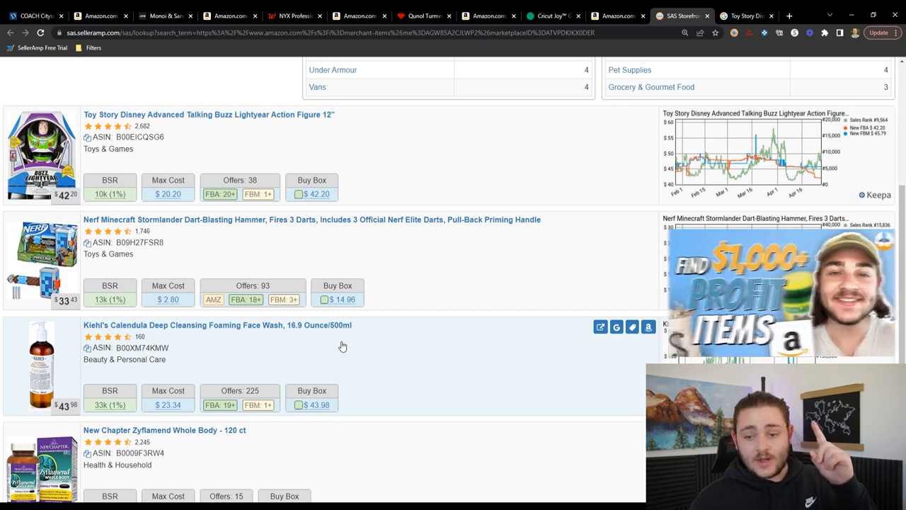